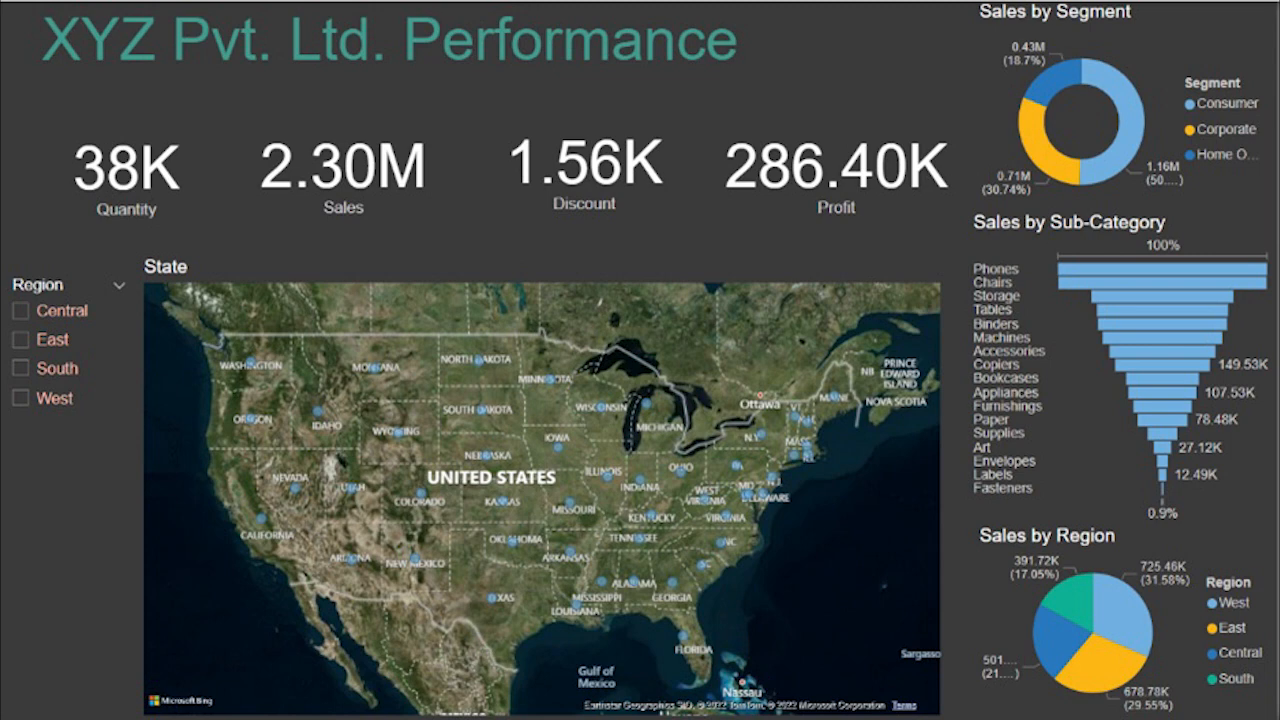
# Get past the Power BI Desktop welcome splash screen into a new blank report.
pyautogui.click(768, 700)
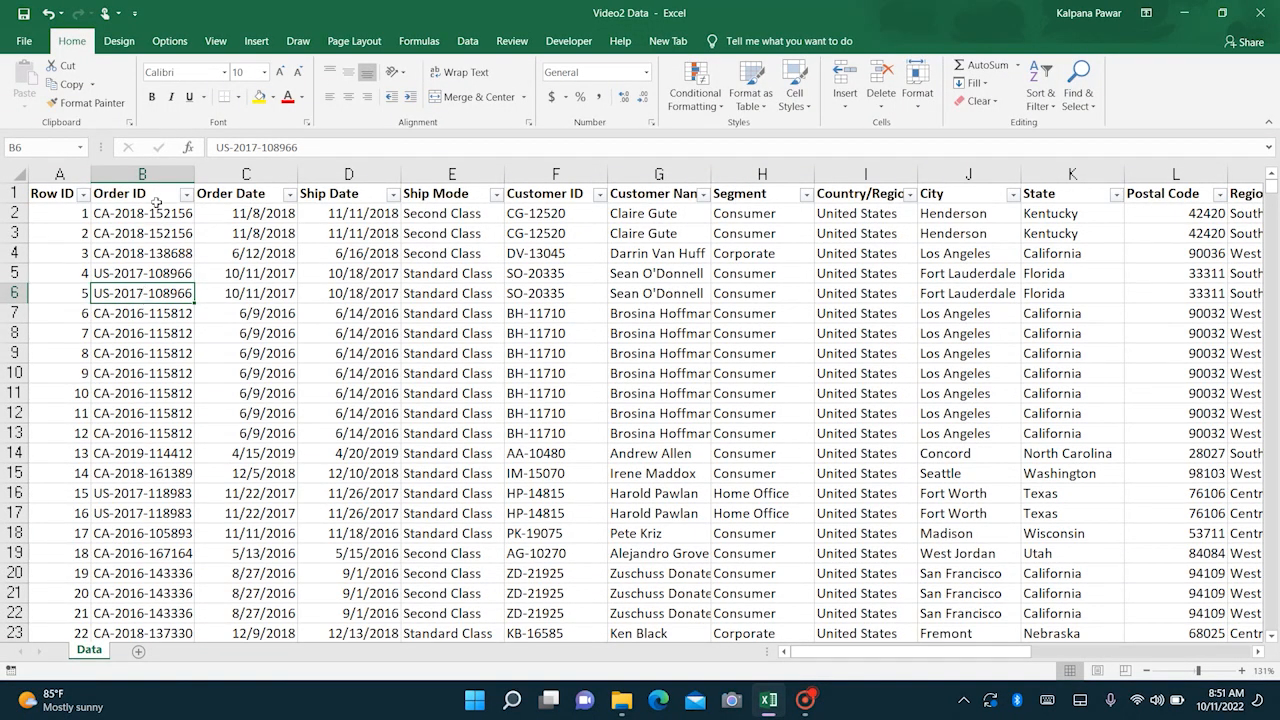
pyautogui.click(124, 192)
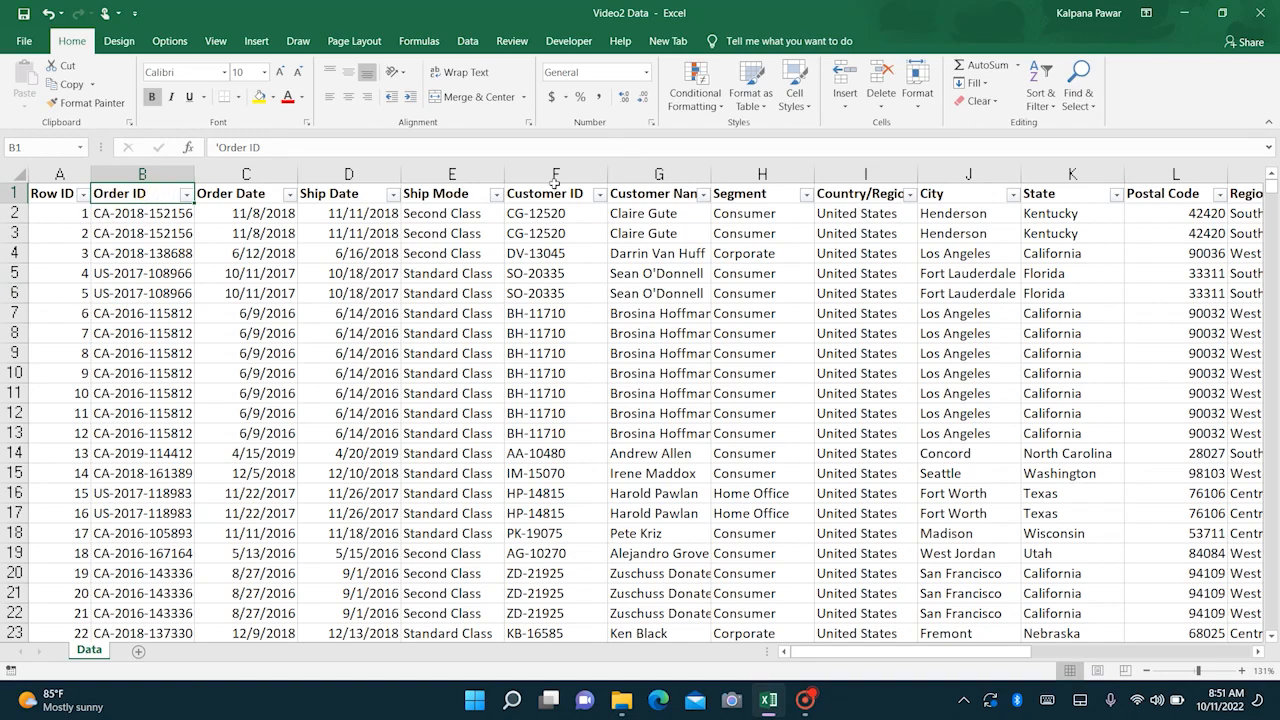
pyautogui.click(548, 192)
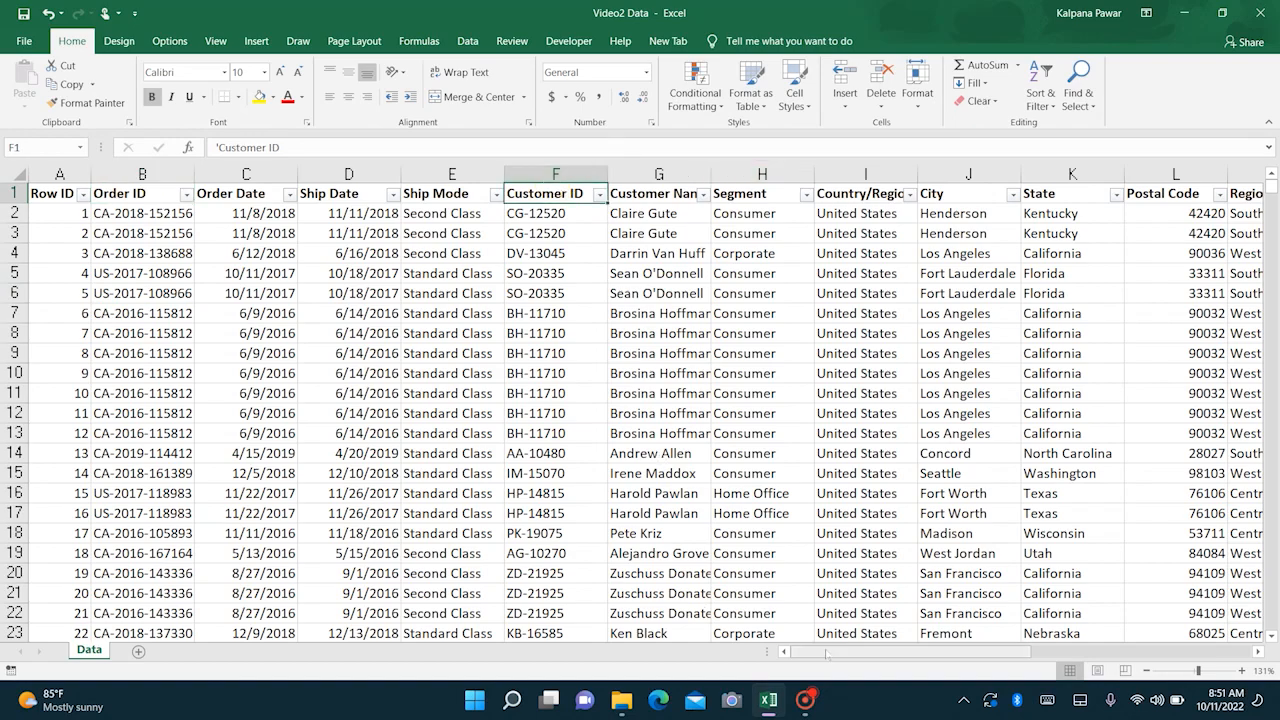
pyautogui.hscroll(3)
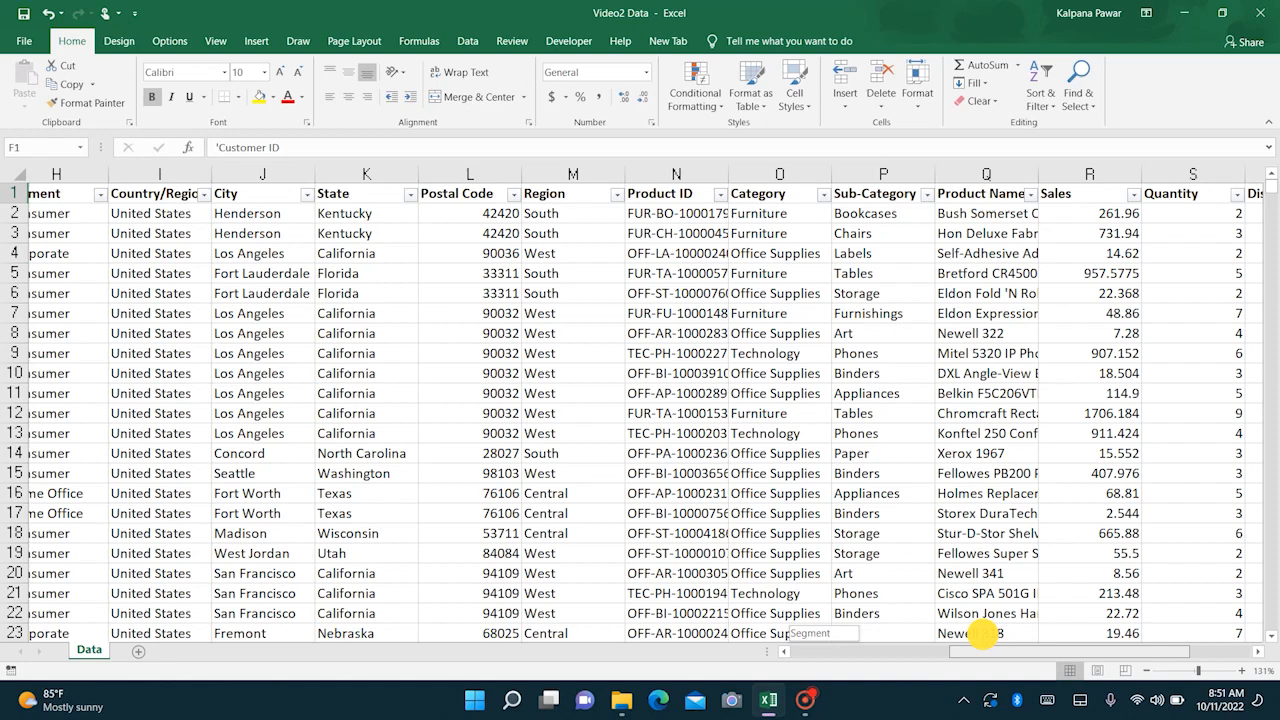
pyautogui.hscroll(3)
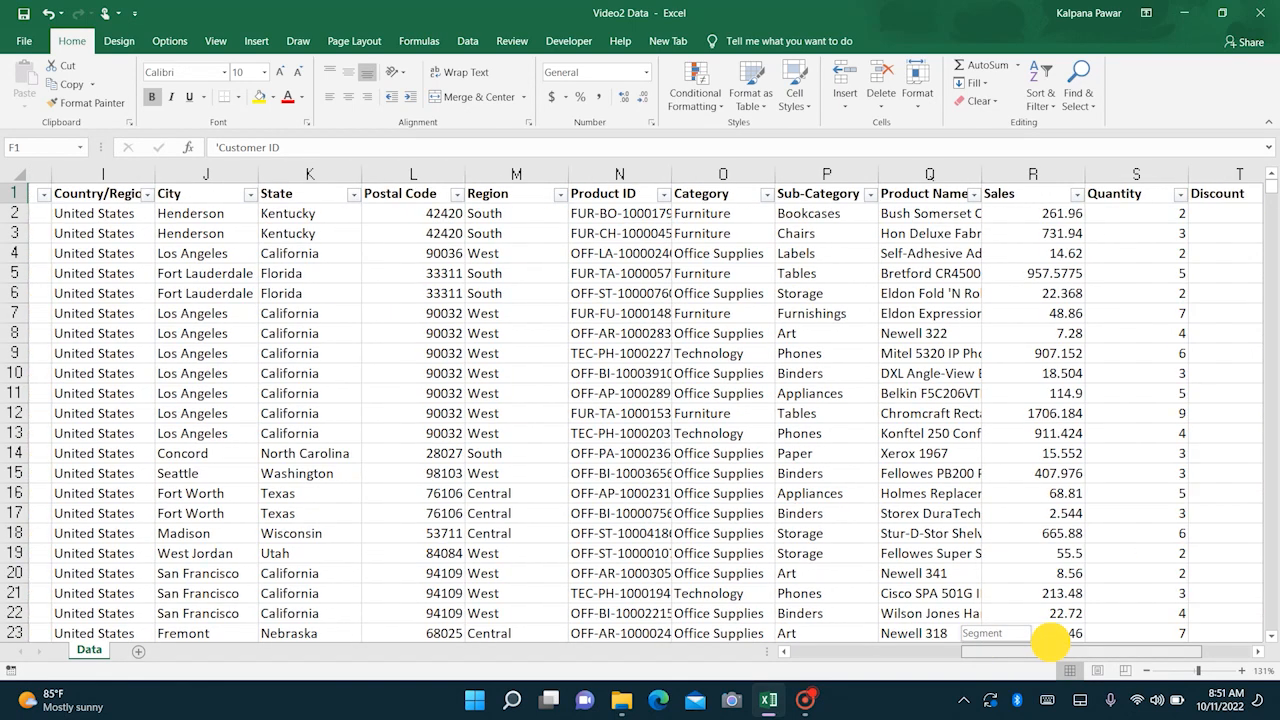
pyautogui.hscroll(3)
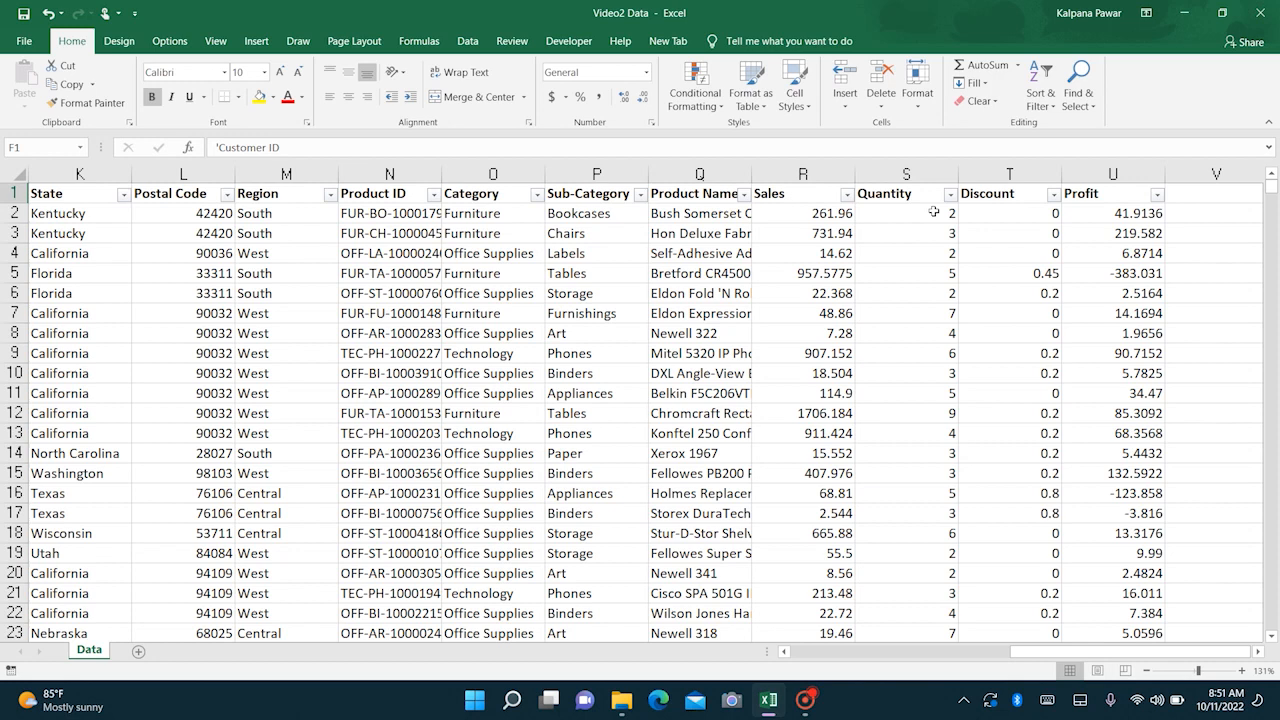
pyautogui.moveTo(664, 292)
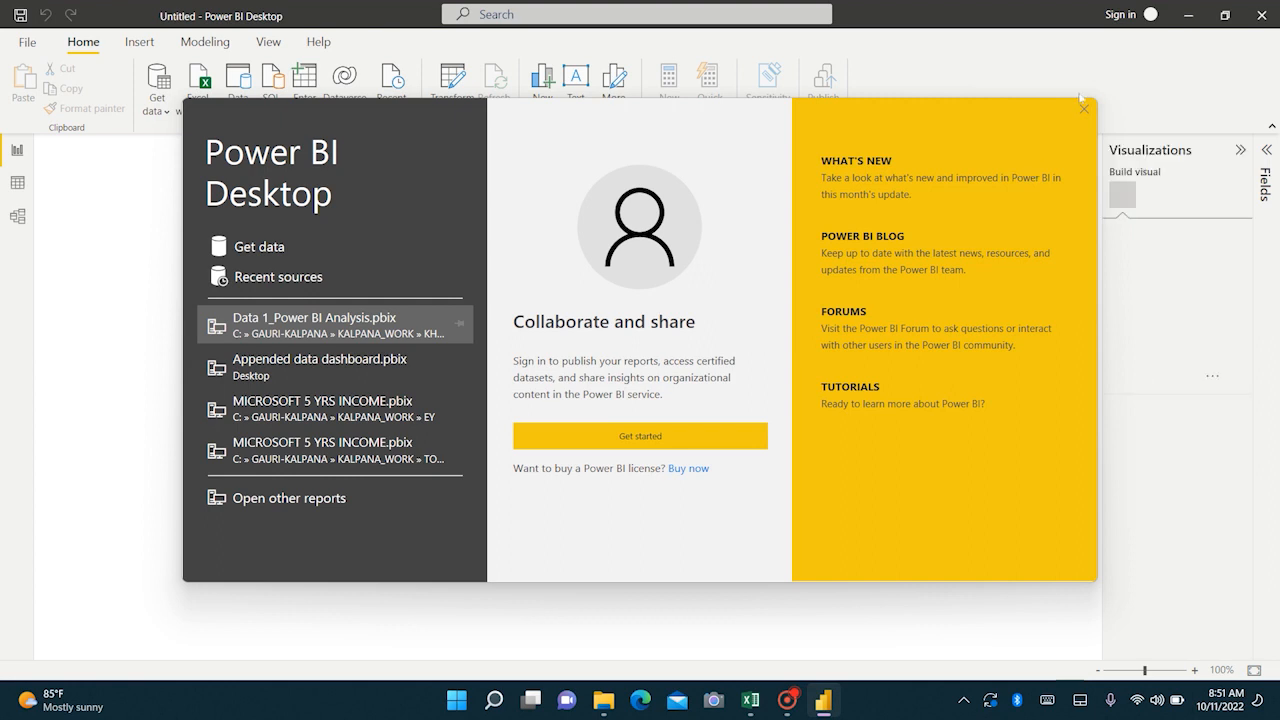
pyautogui.click(1084, 108)
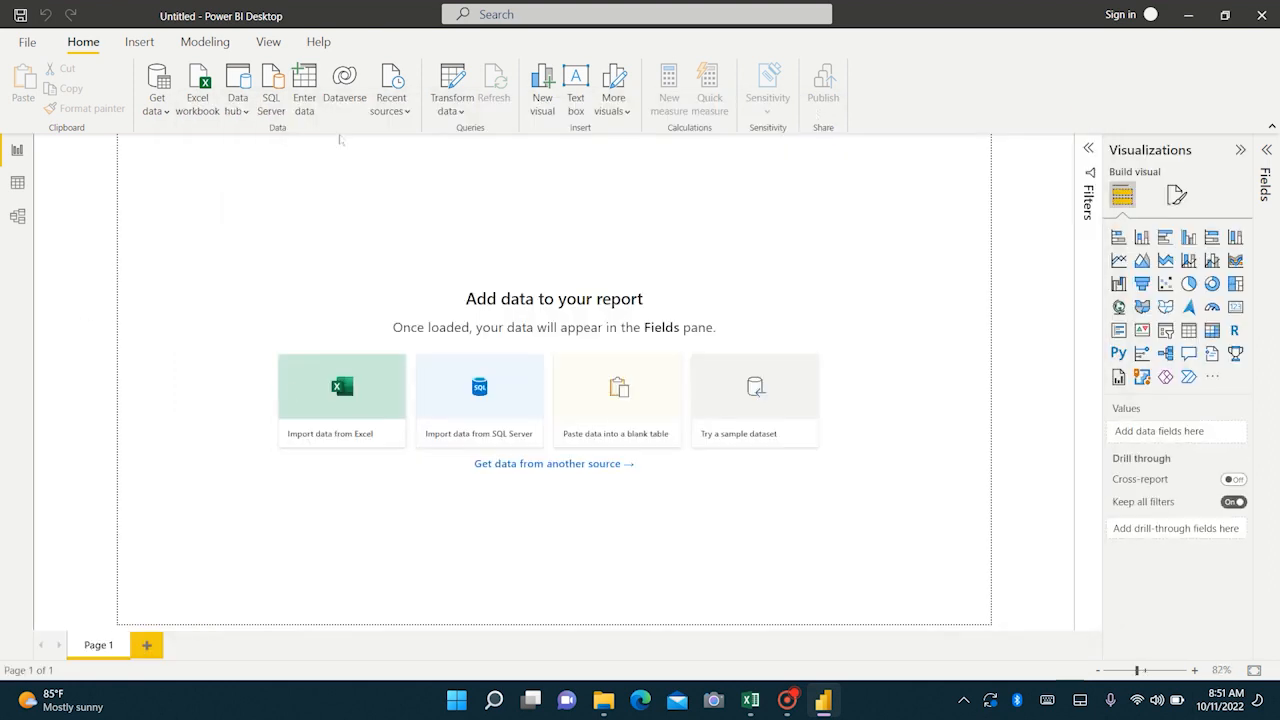
pyautogui.moveTo(674, 224)
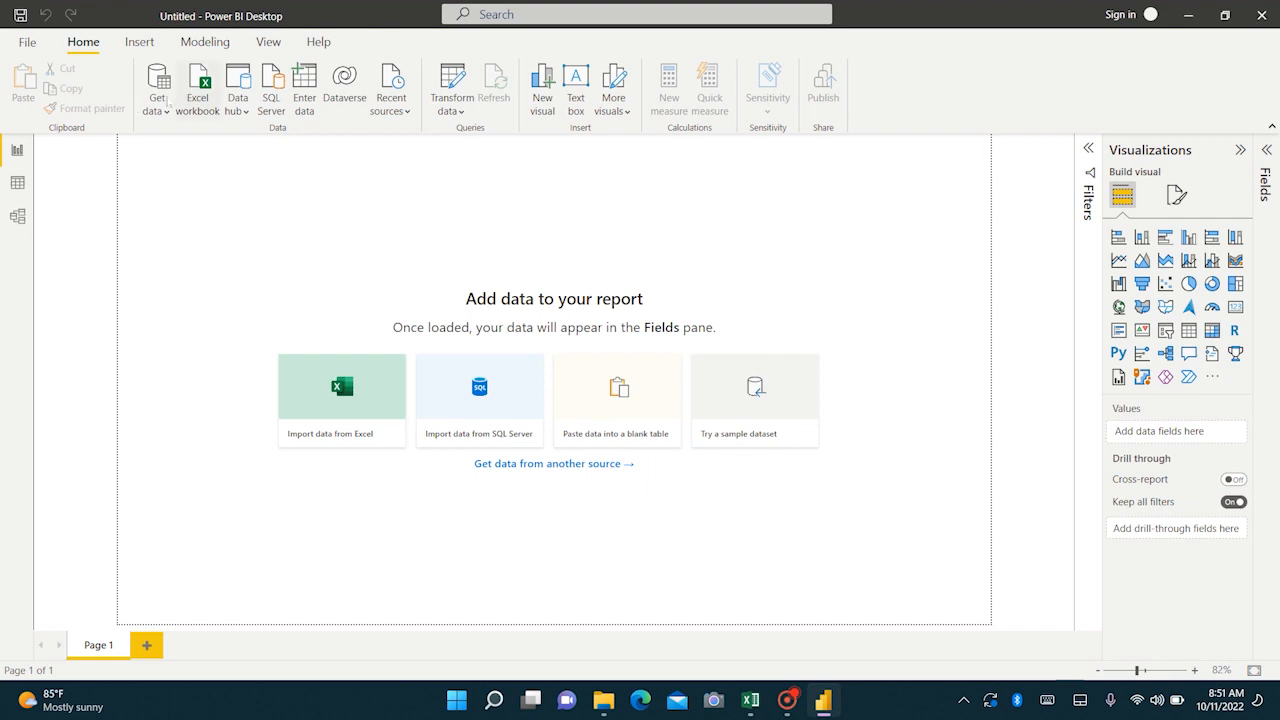
# Load the Data sheet from the Video2 Data Excel workbook via Get data > Excel workbook.
pyautogui.click(156, 88)
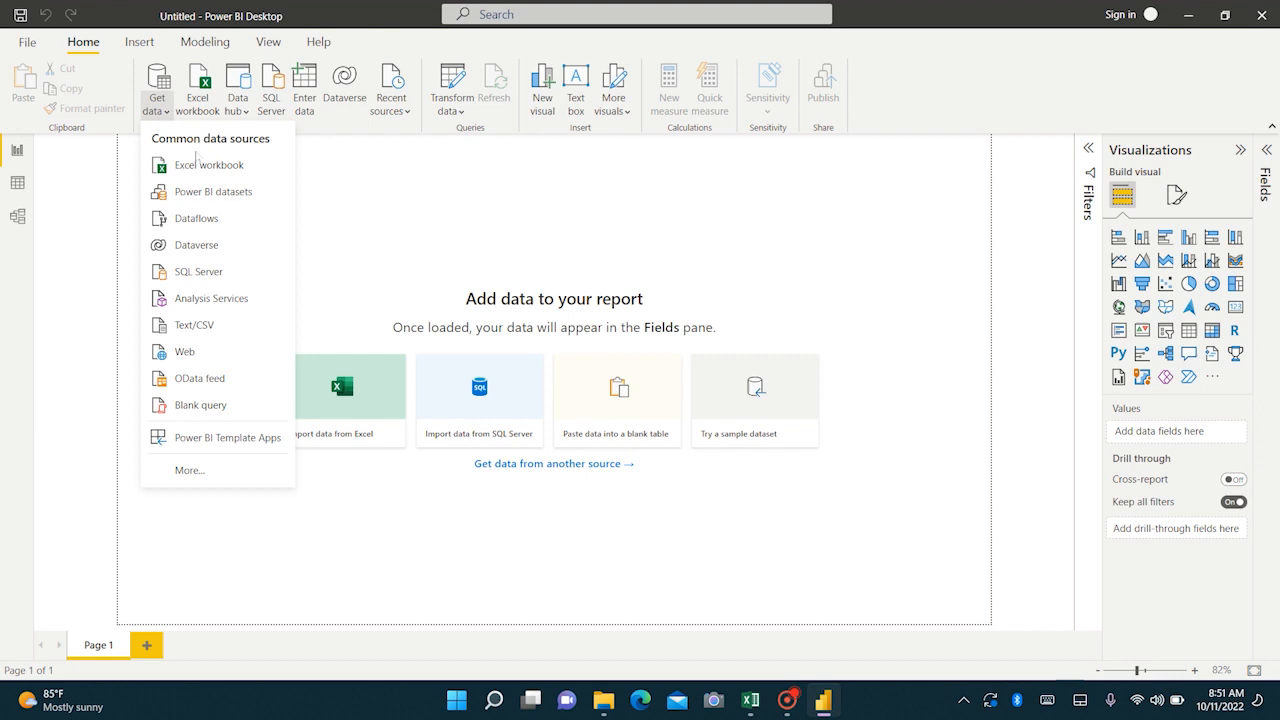
pyautogui.click(208, 164)
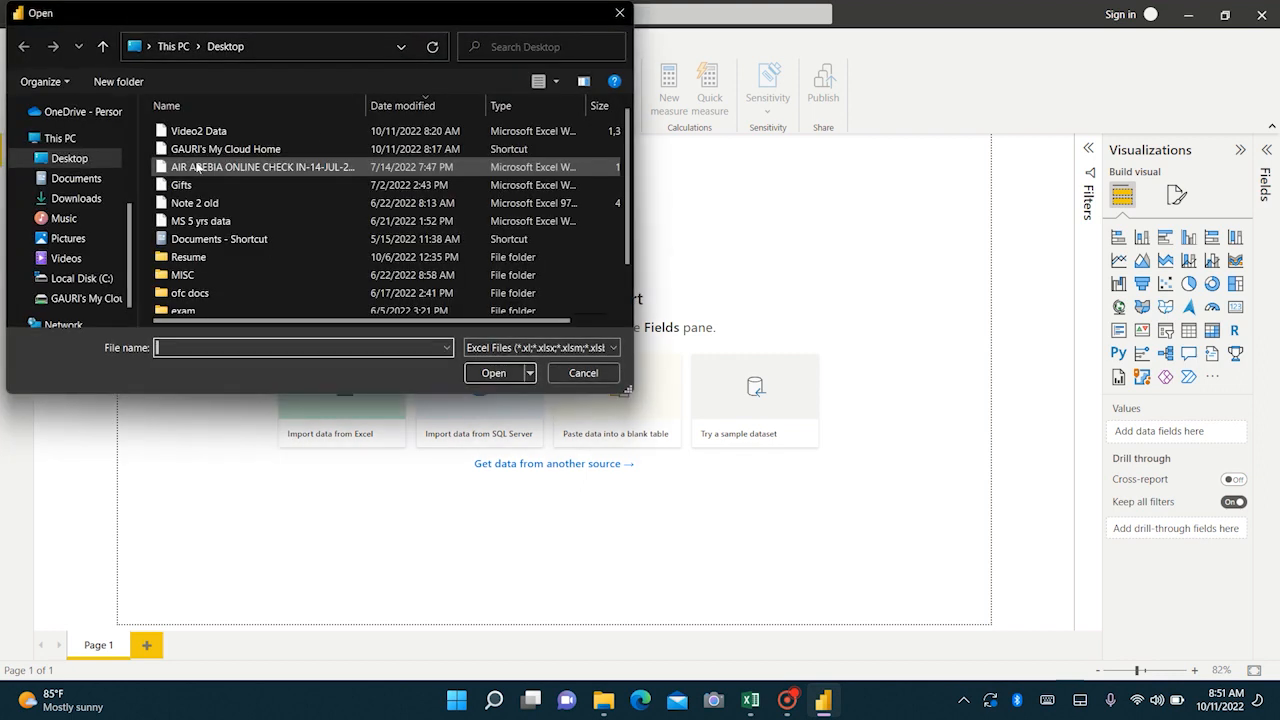
pyautogui.click(198, 130)
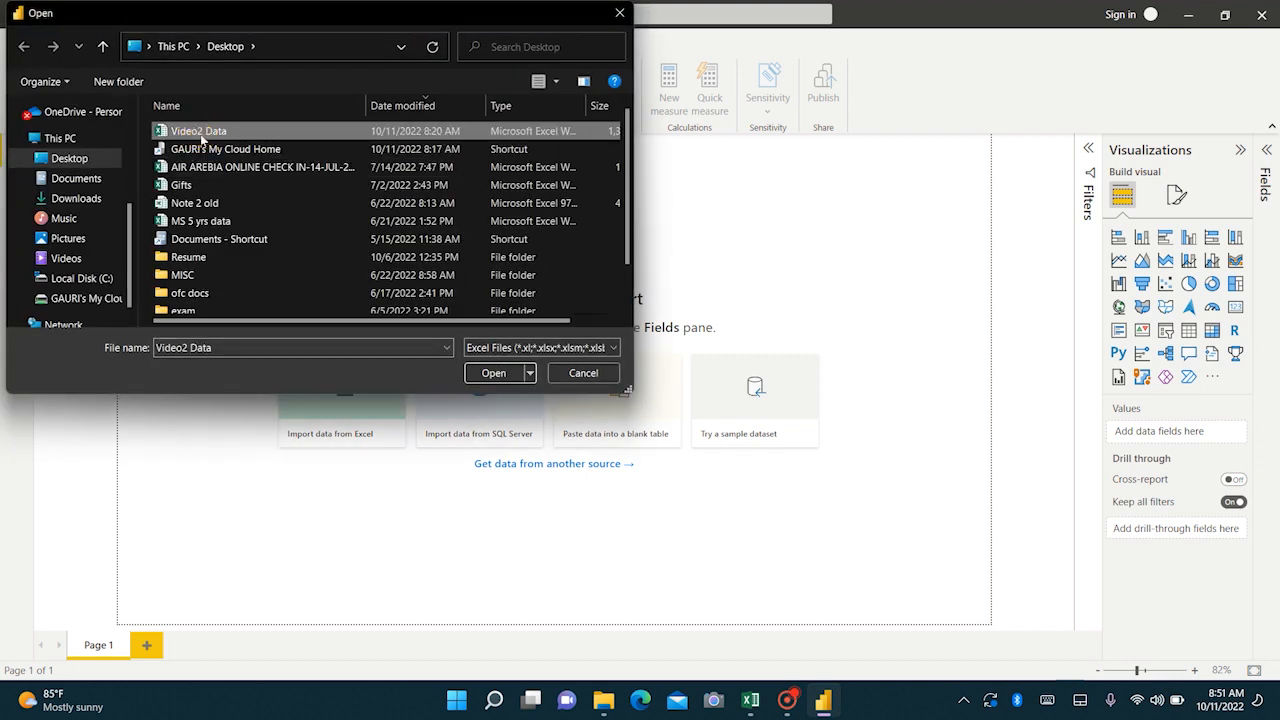
pyautogui.click(492, 372)
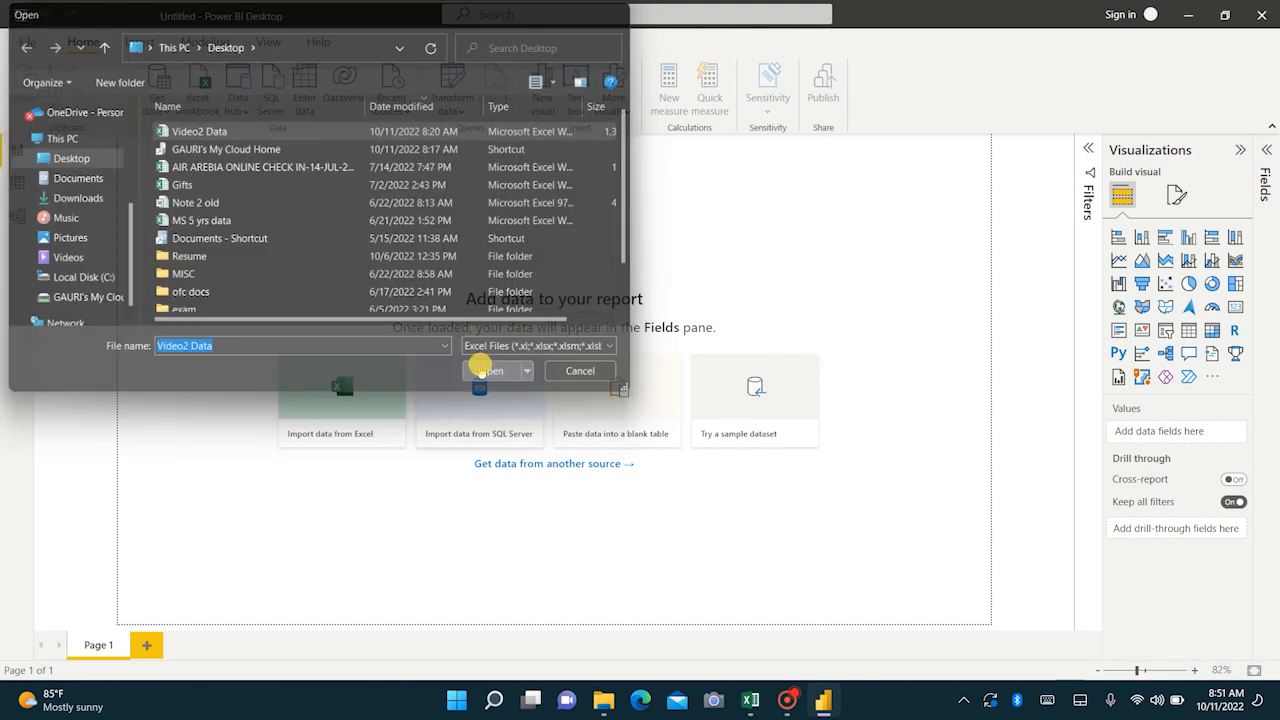
pyautogui.click(488, 370)
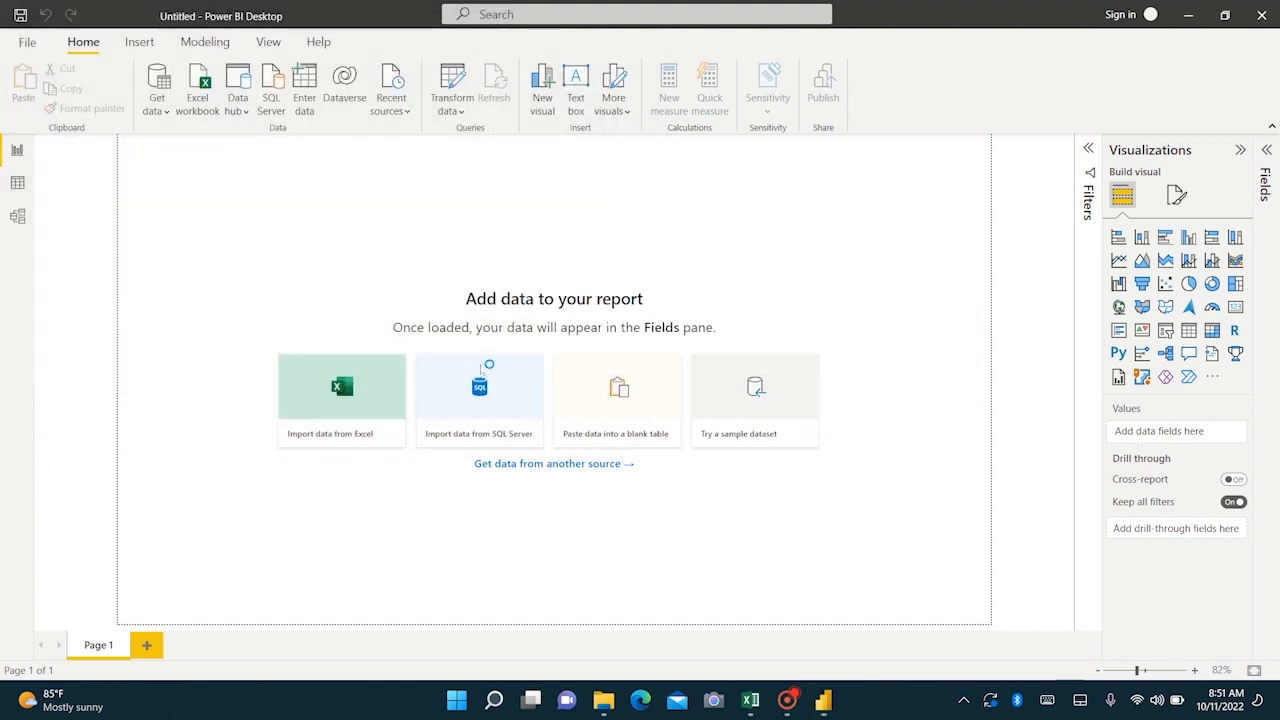
pyautogui.click(340, 386)
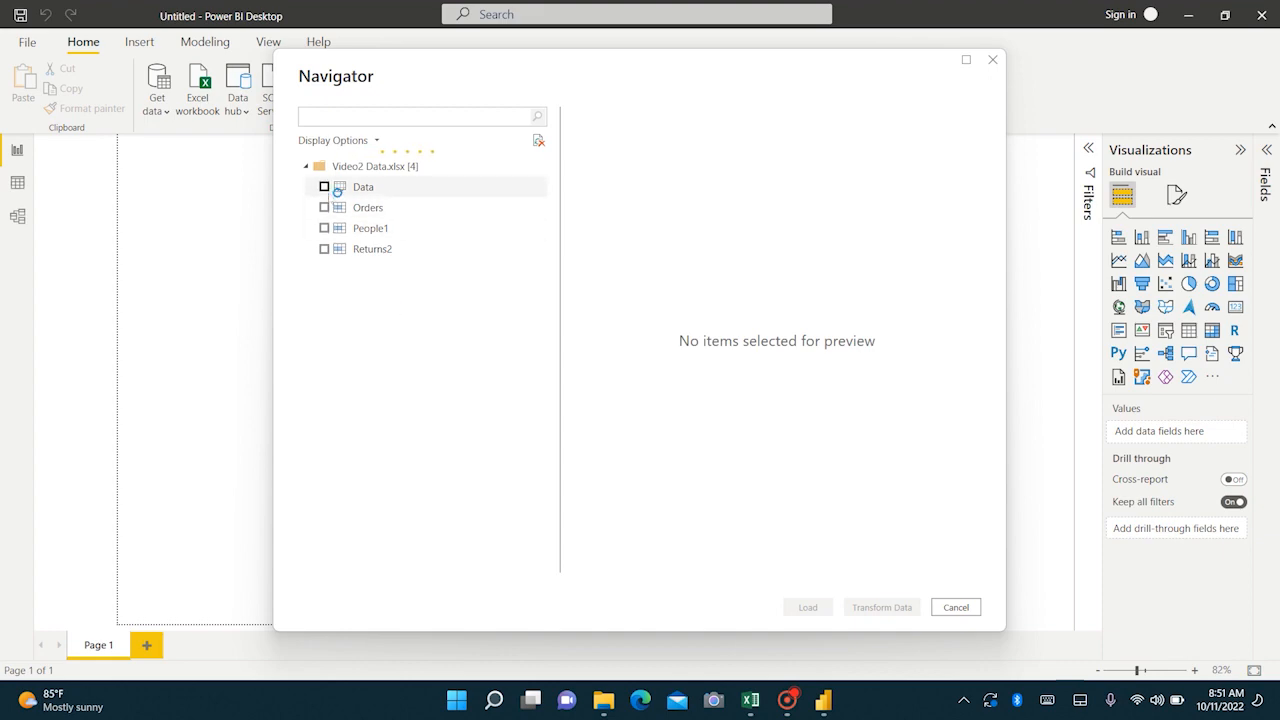
pyautogui.click(324, 188)
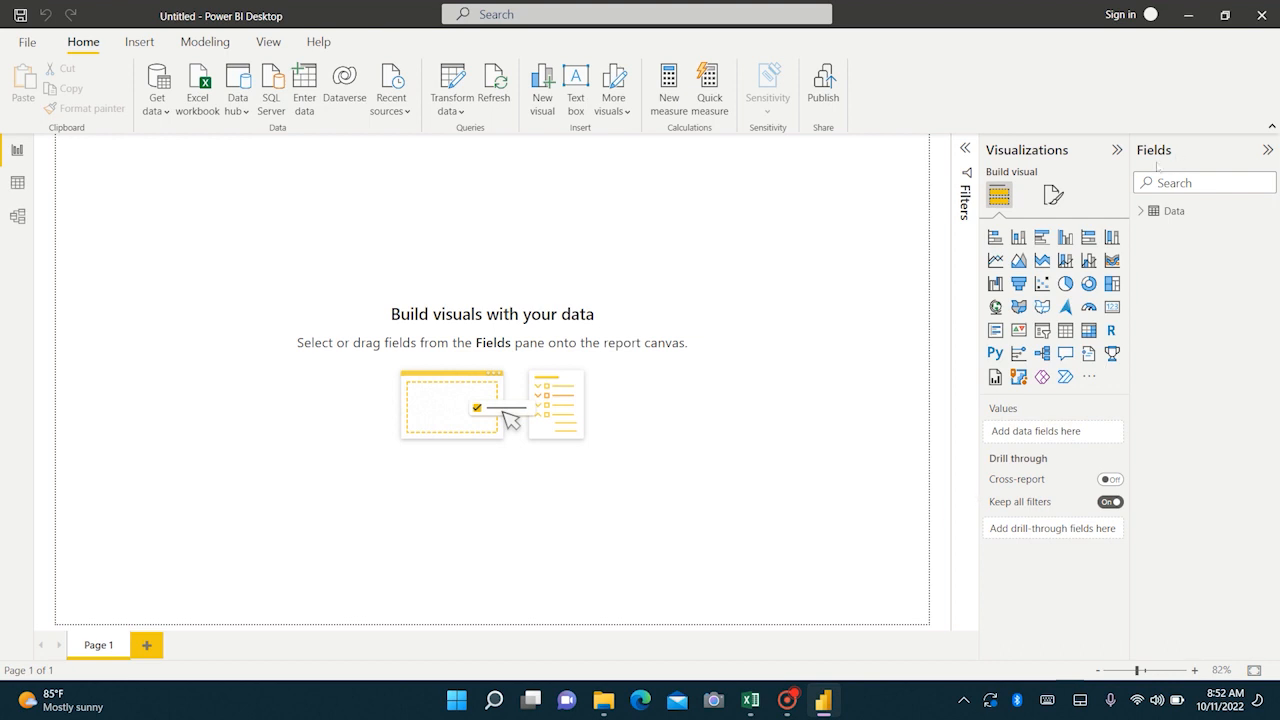
# Expand the Data table in the Fields pane to list its Category, Sales and Region columns.
pyautogui.click(1152, 212)
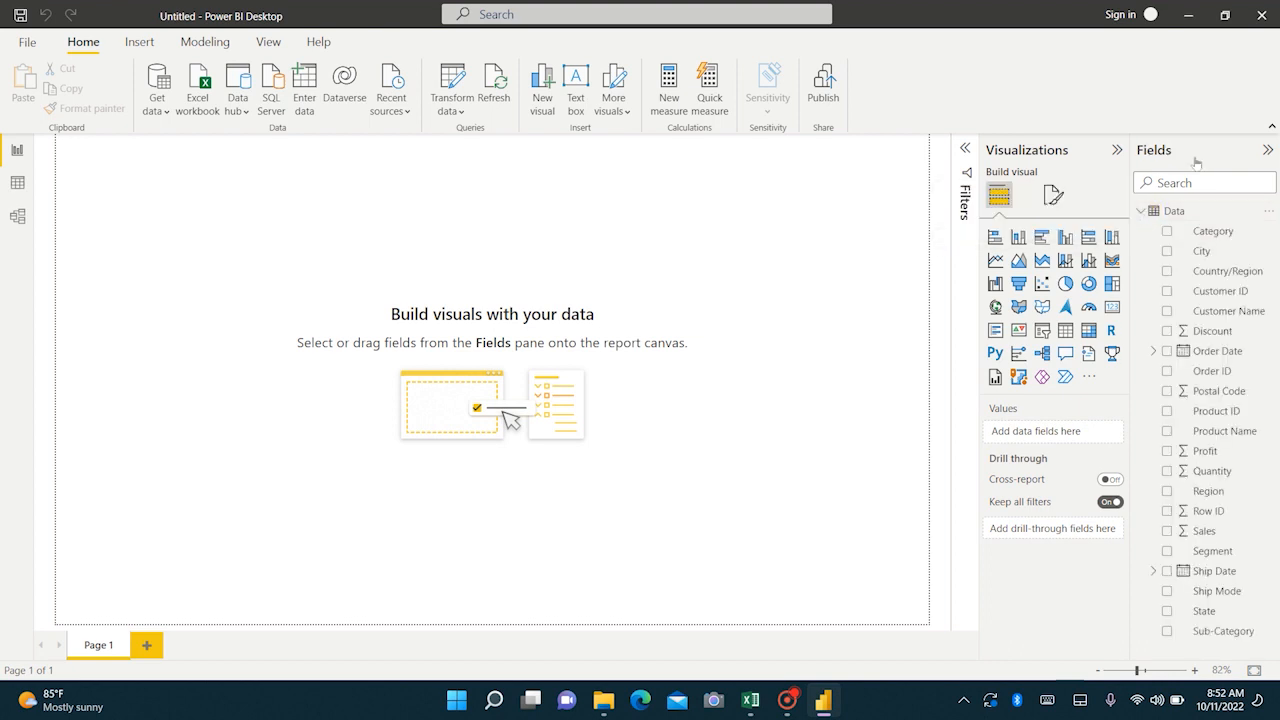
pyautogui.click(1168, 232)
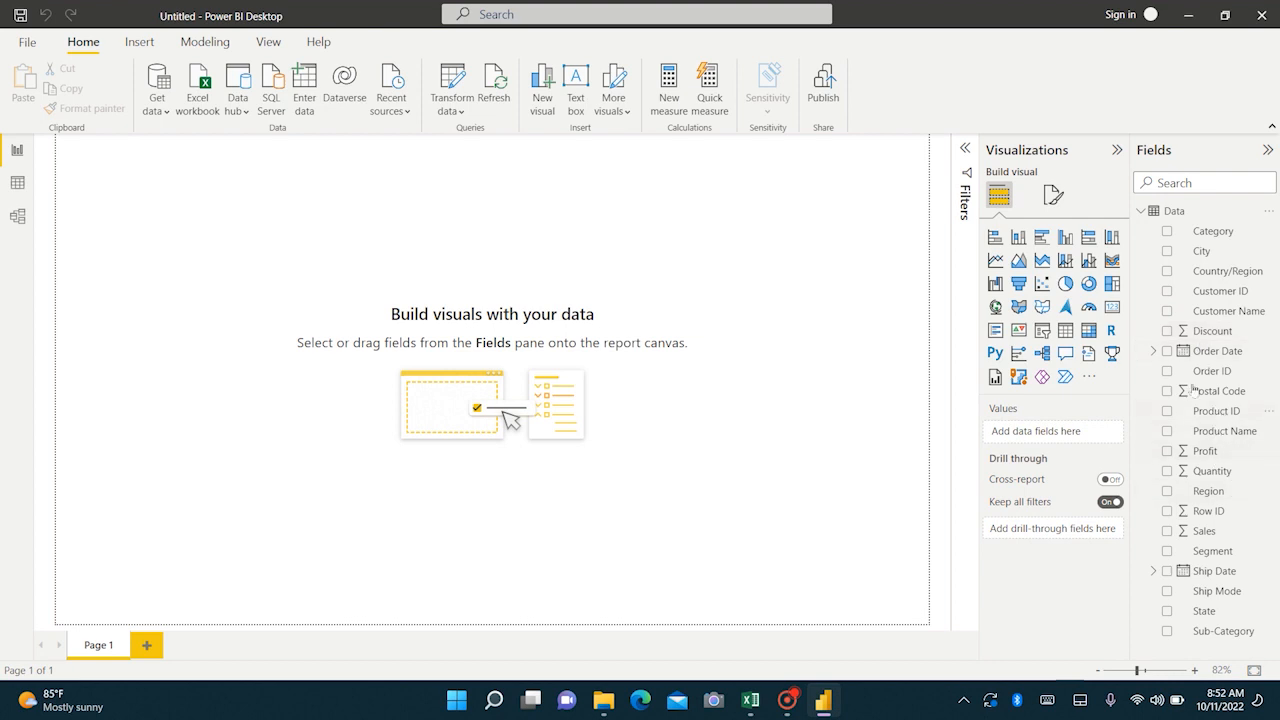
pyautogui.moveTo(232, 222)
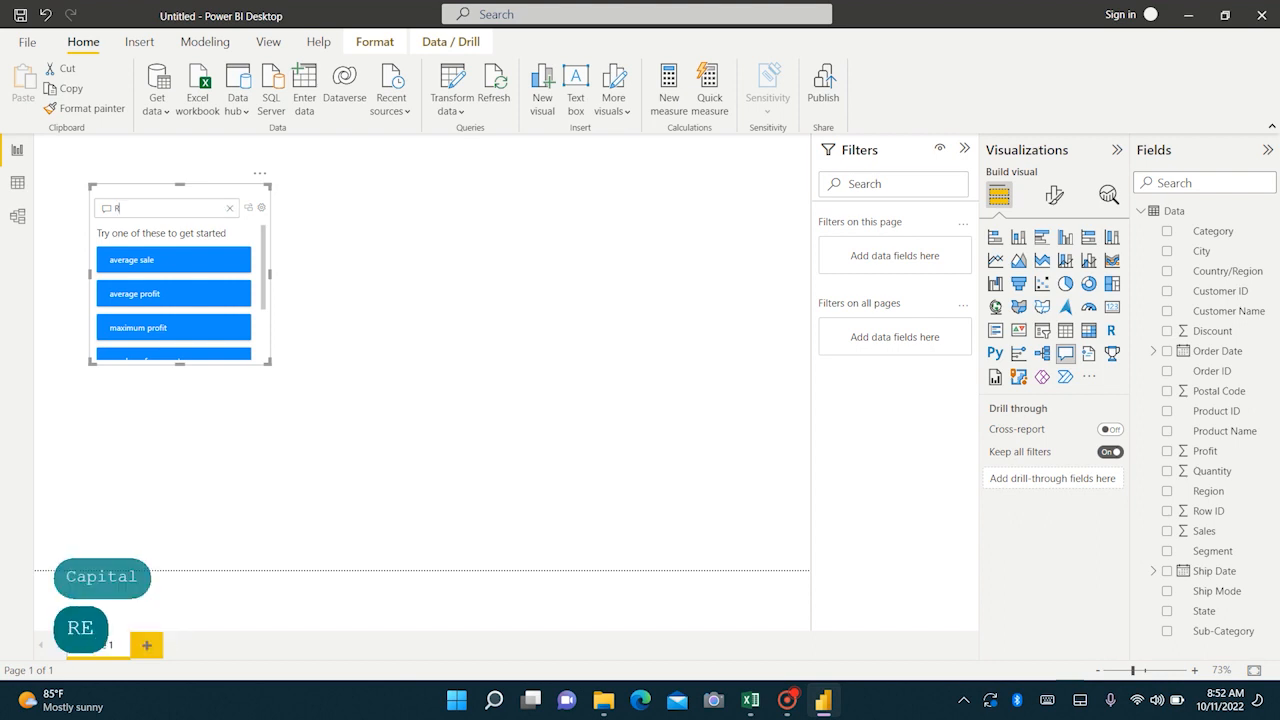
# Ask Q&A for 'REGION SALES PIE', then begin a second question 'SEGMENT SALES'.
pyautogui.write('REGION')
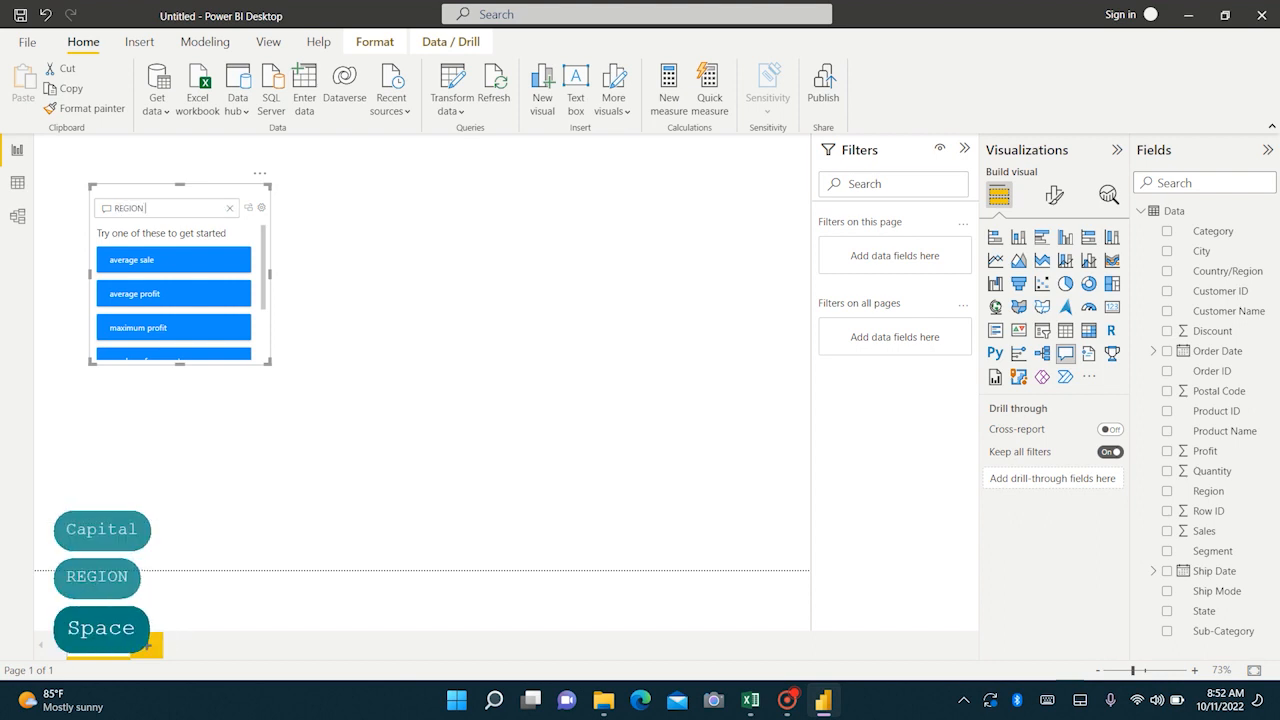
pyautogui.write('SALES')
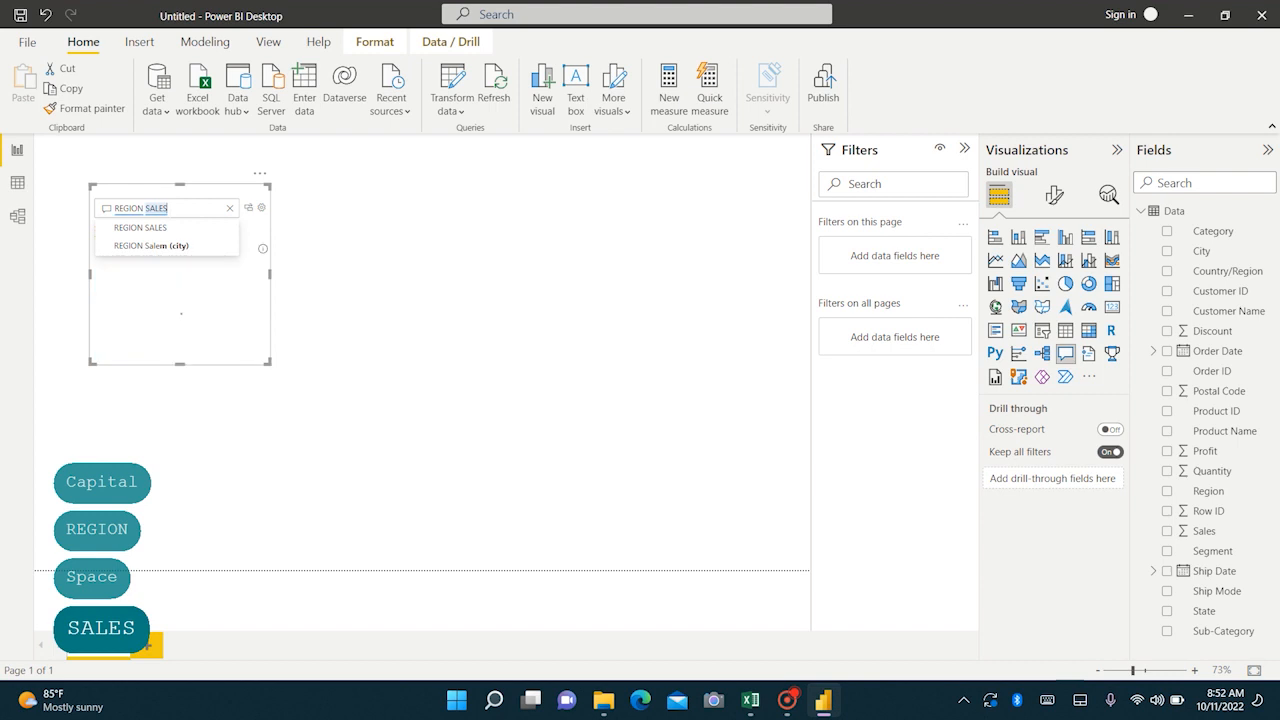
pyautogui.write('PIE')
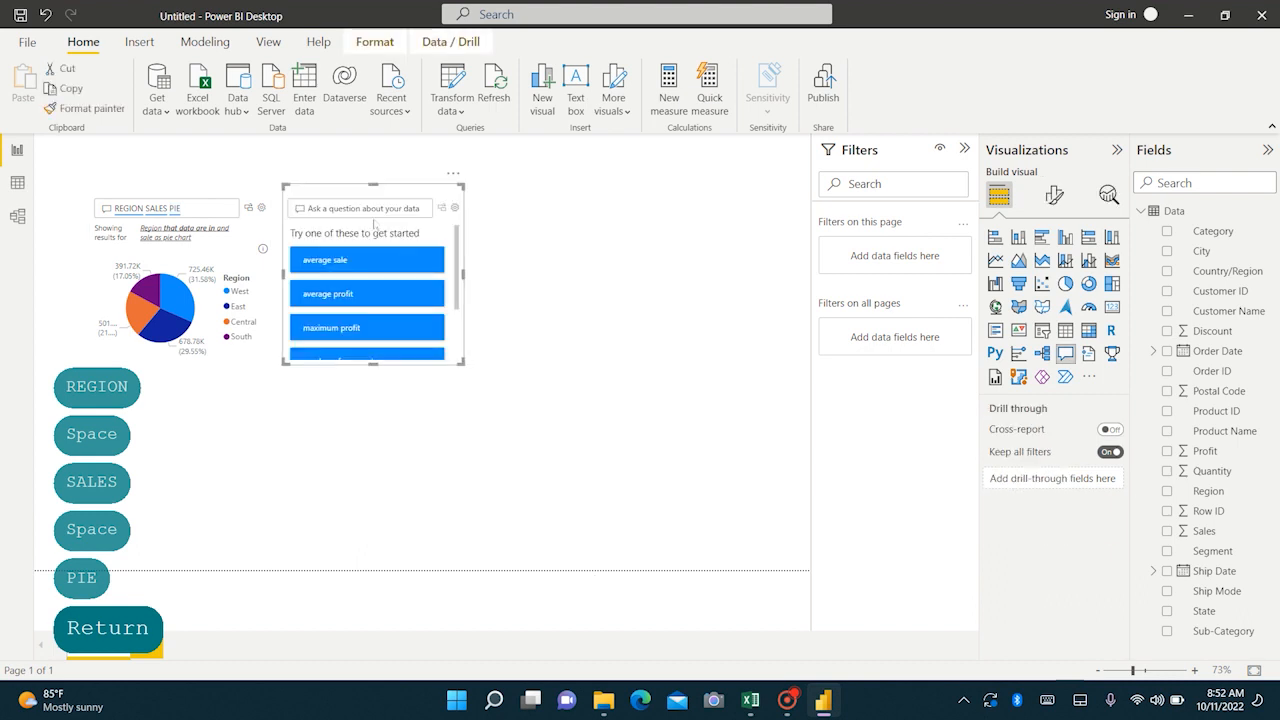
pyautogui.write('SEGMENT')
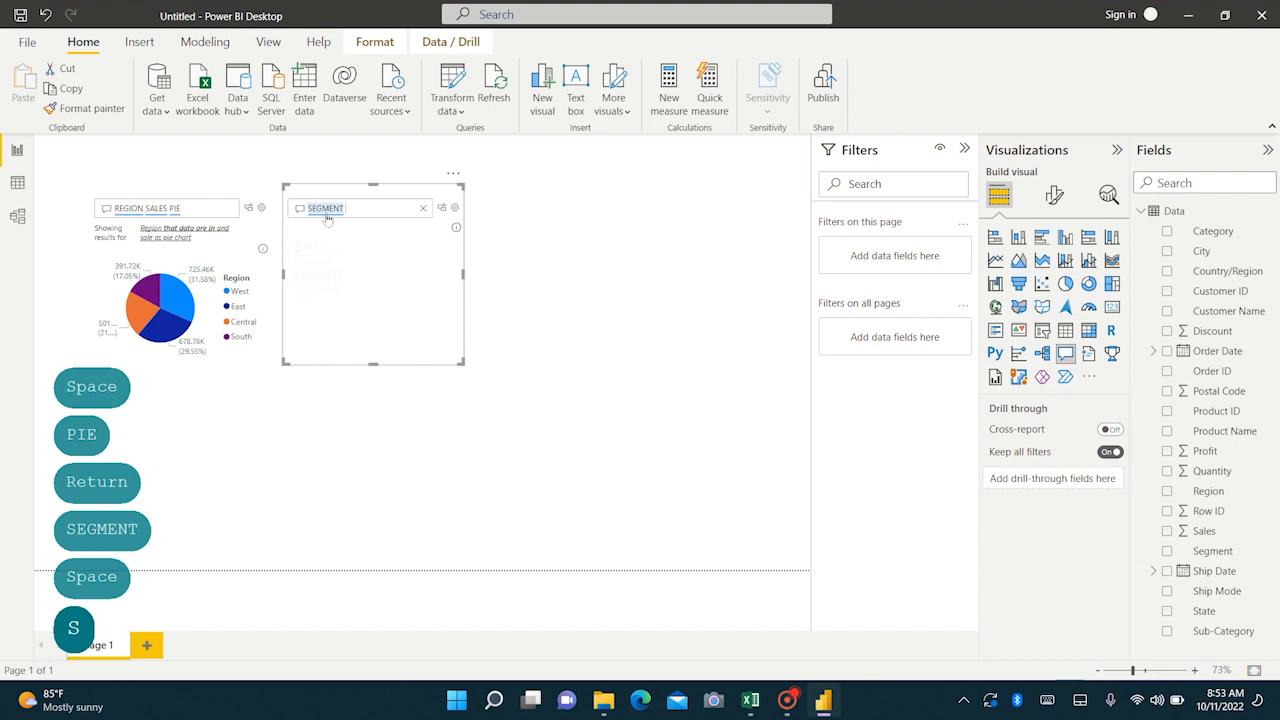
pyautogui.write('SALES DONUT')
pyautogui.write('sub-category SALES FUNNEL')
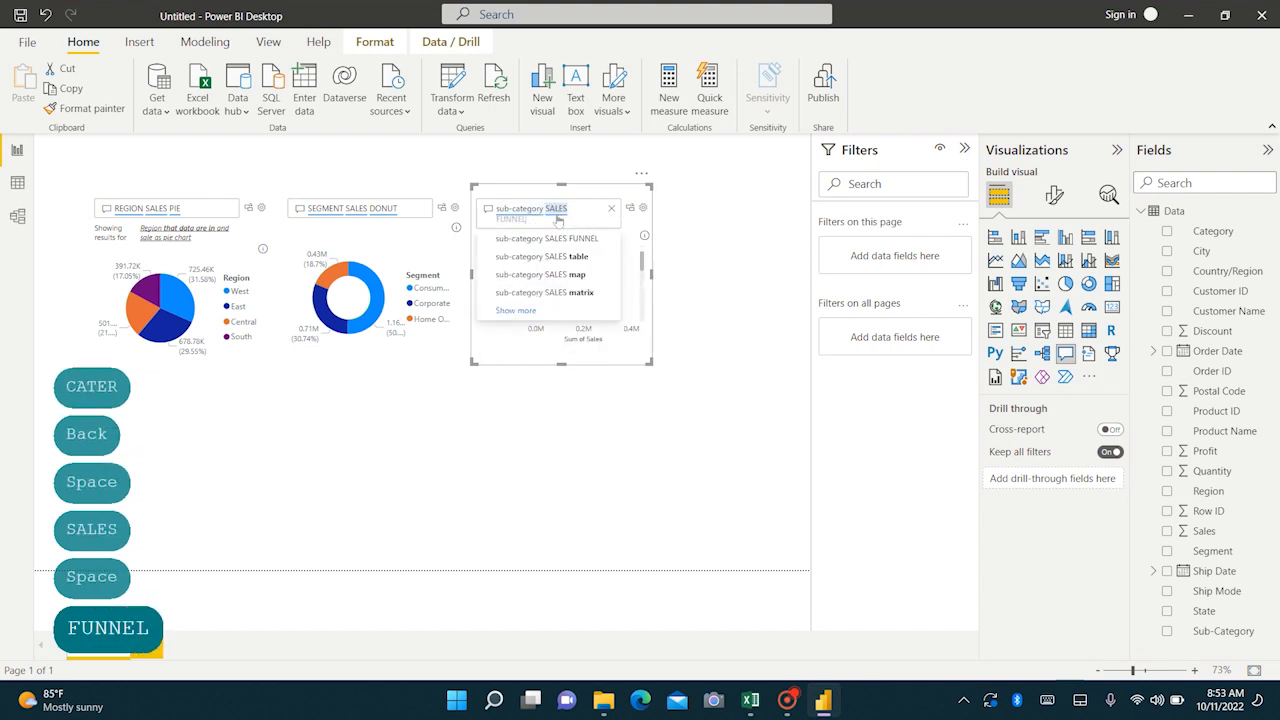
# Accept the Q&A suggestion for a sub-category sales funnel chart.
pyautogui.click(548, 240)
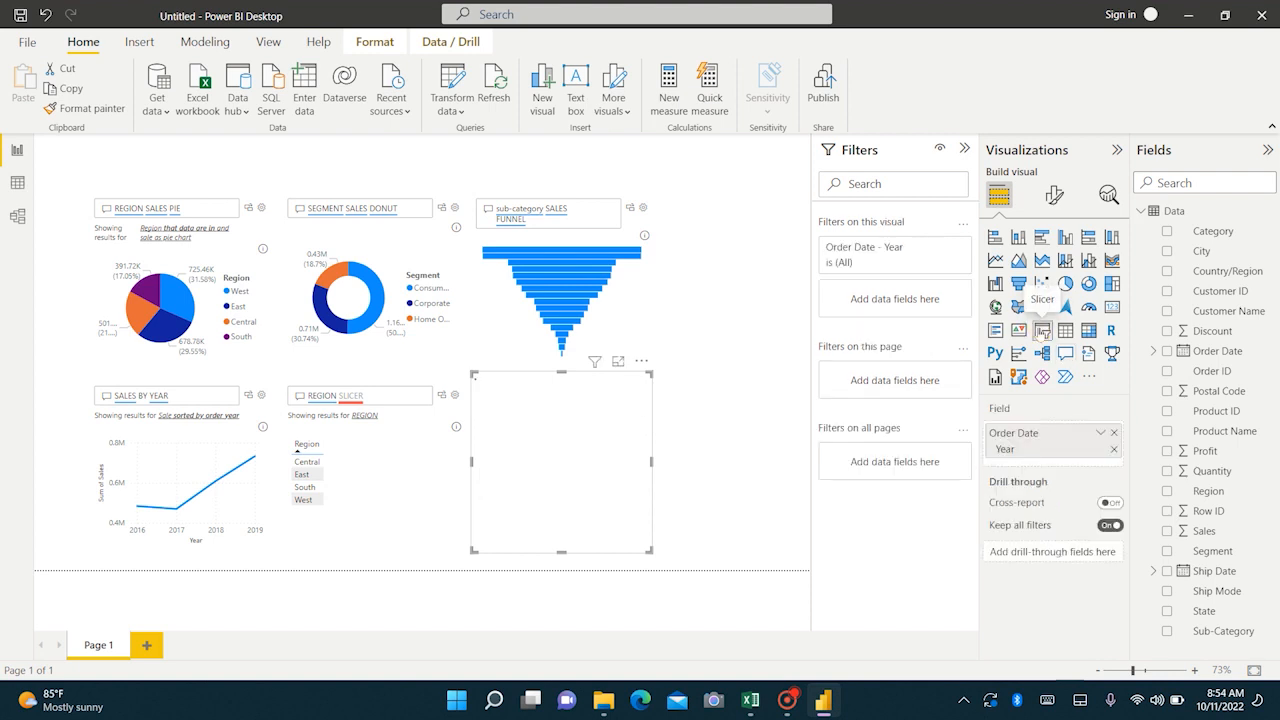
# Convert the region visual into a checkbox slicer and shorten the year range slicer.
pyautogui.click(1168, 350)
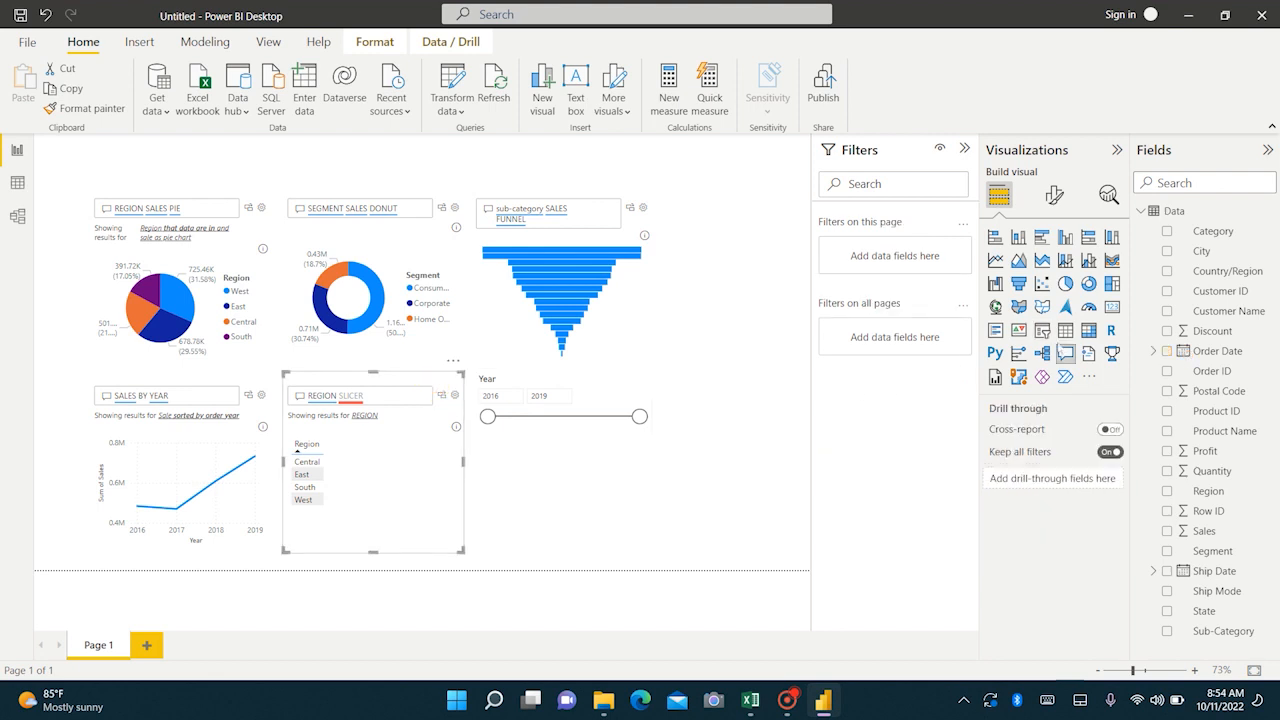
pyautogui.click(372, 476)
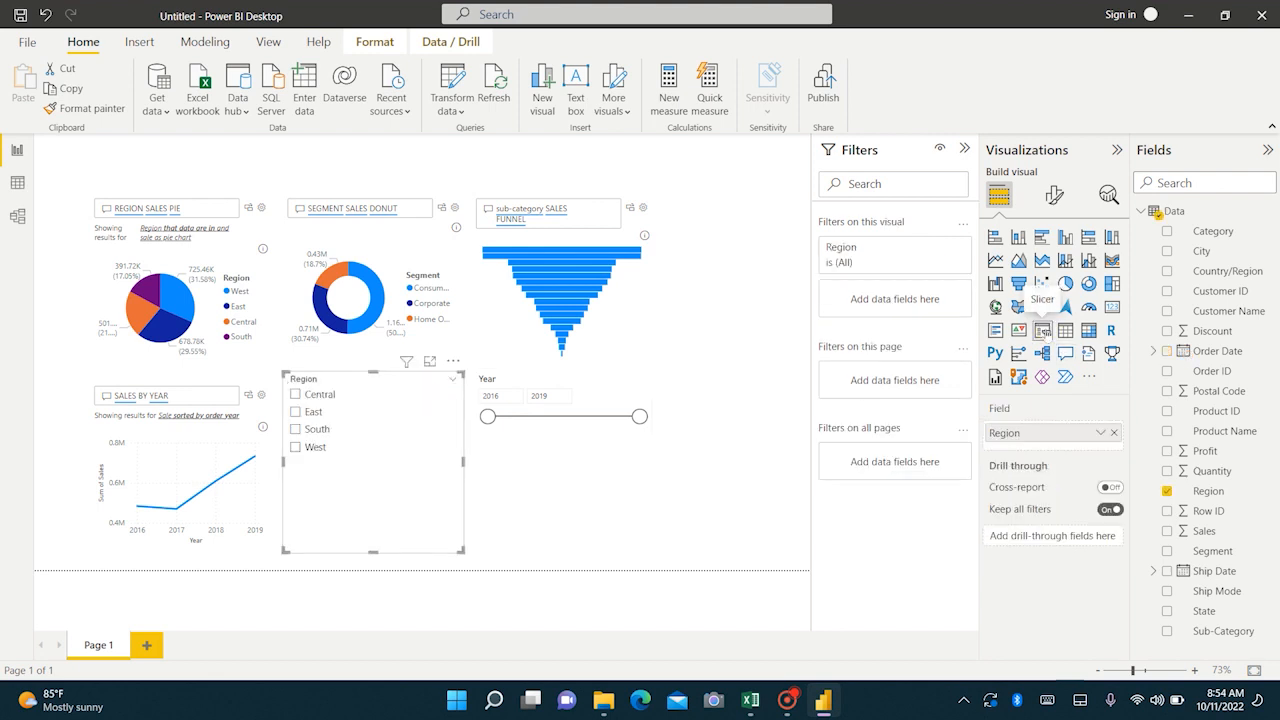
pyautogui.moveTo(668, 448)
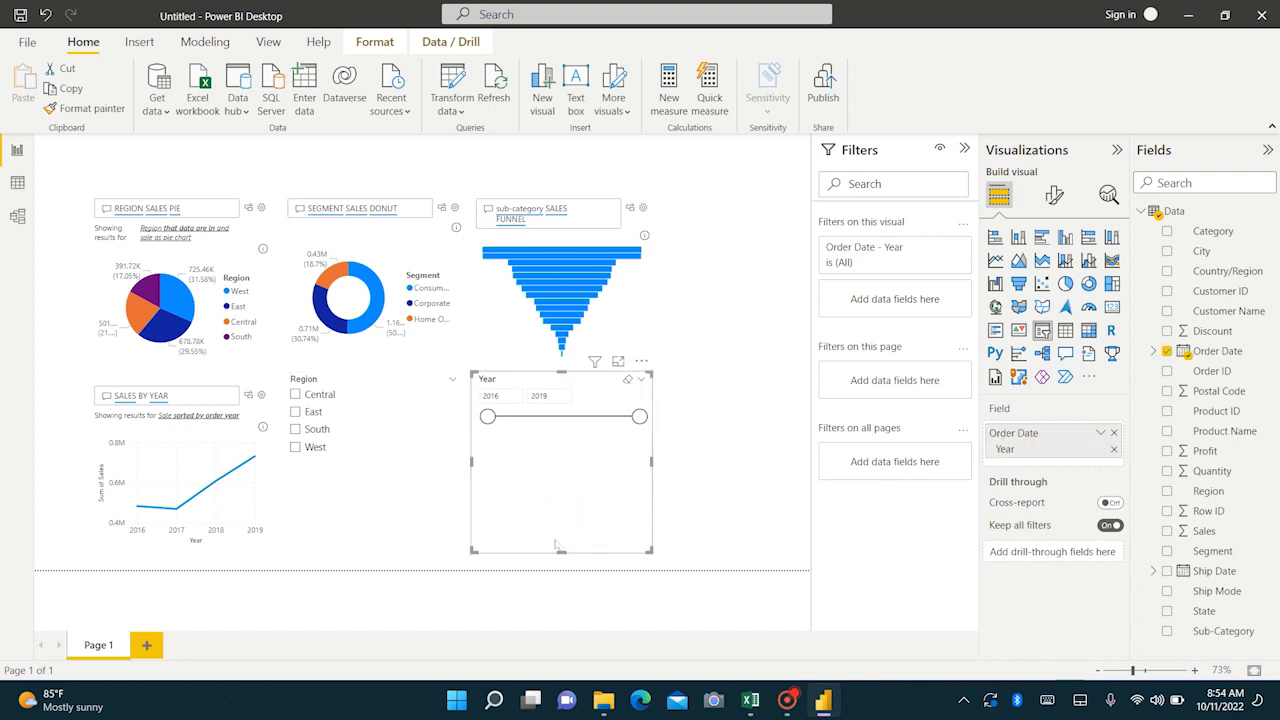
pyautogui.moveTo(560, 552); pyautogui.dragTo(544, 456)
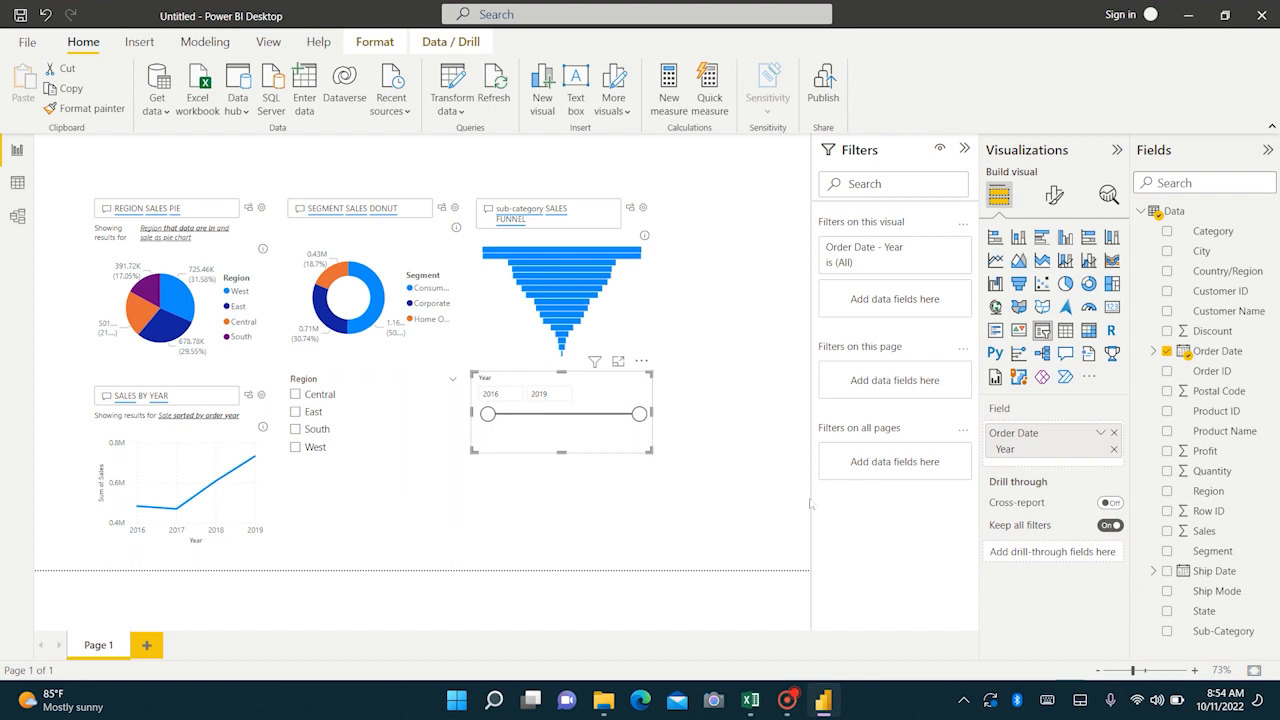
pyautogui.moveTo(698, 498)
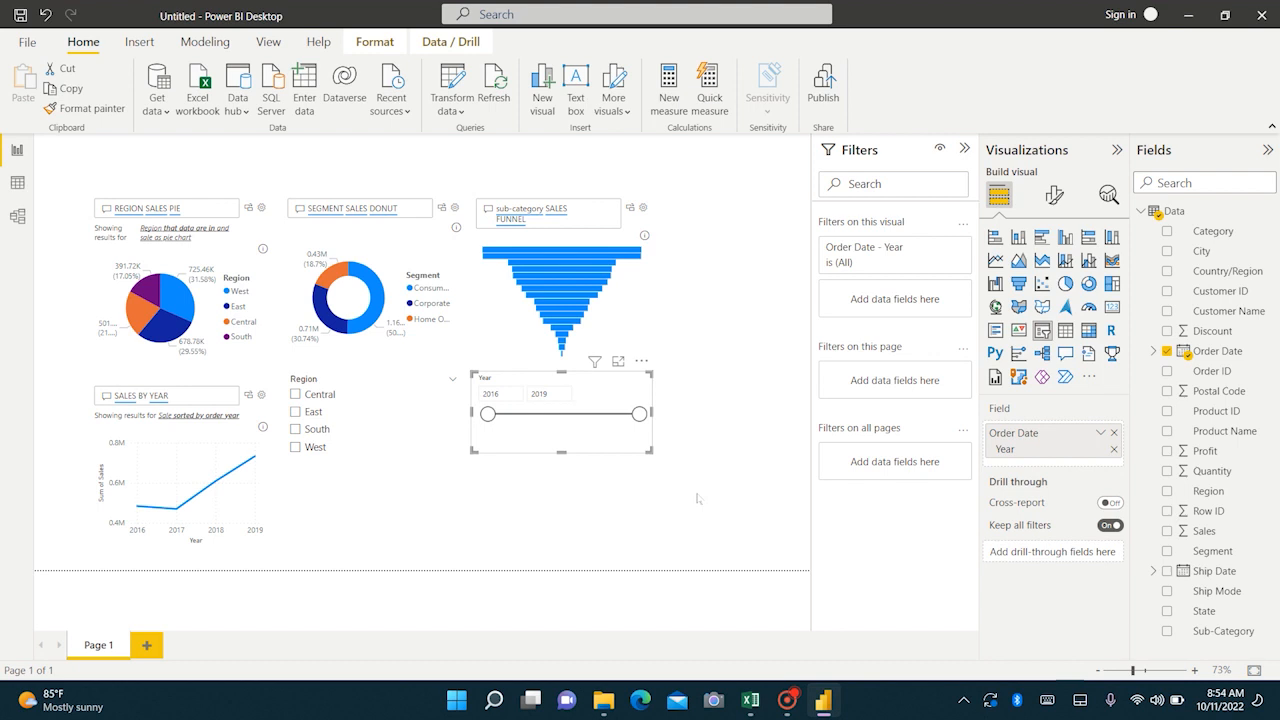
pyautogui.moveTo(710, 470)
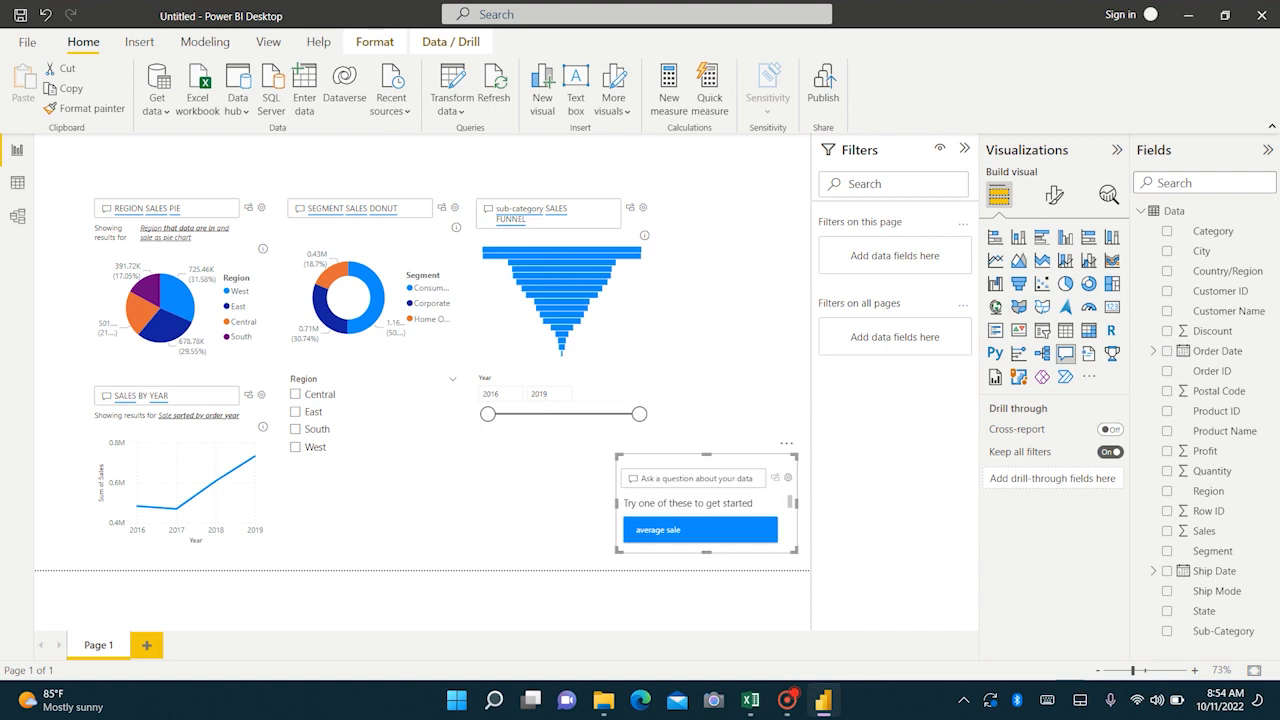
# Ask Q&A for a 'STATE MAP BY PROFIT' to plot profit bubbles by state.
pyautogui.write('s')
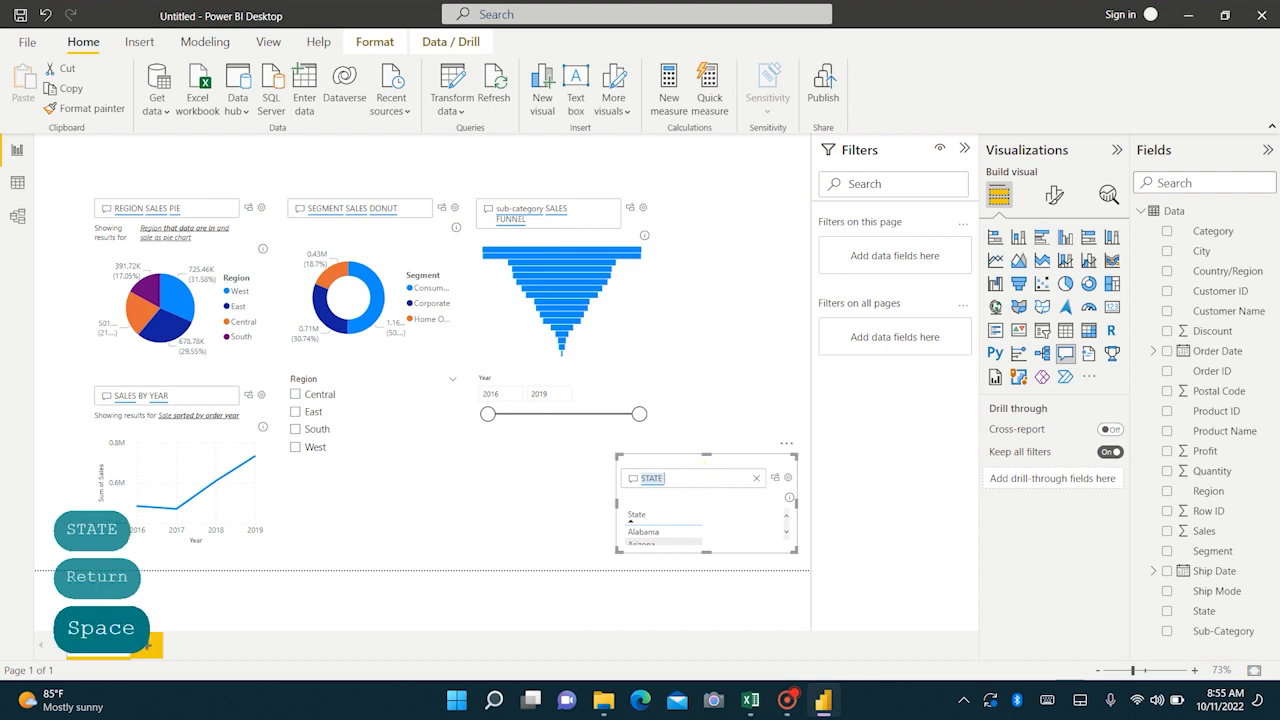
pyautogui.write('MAP')
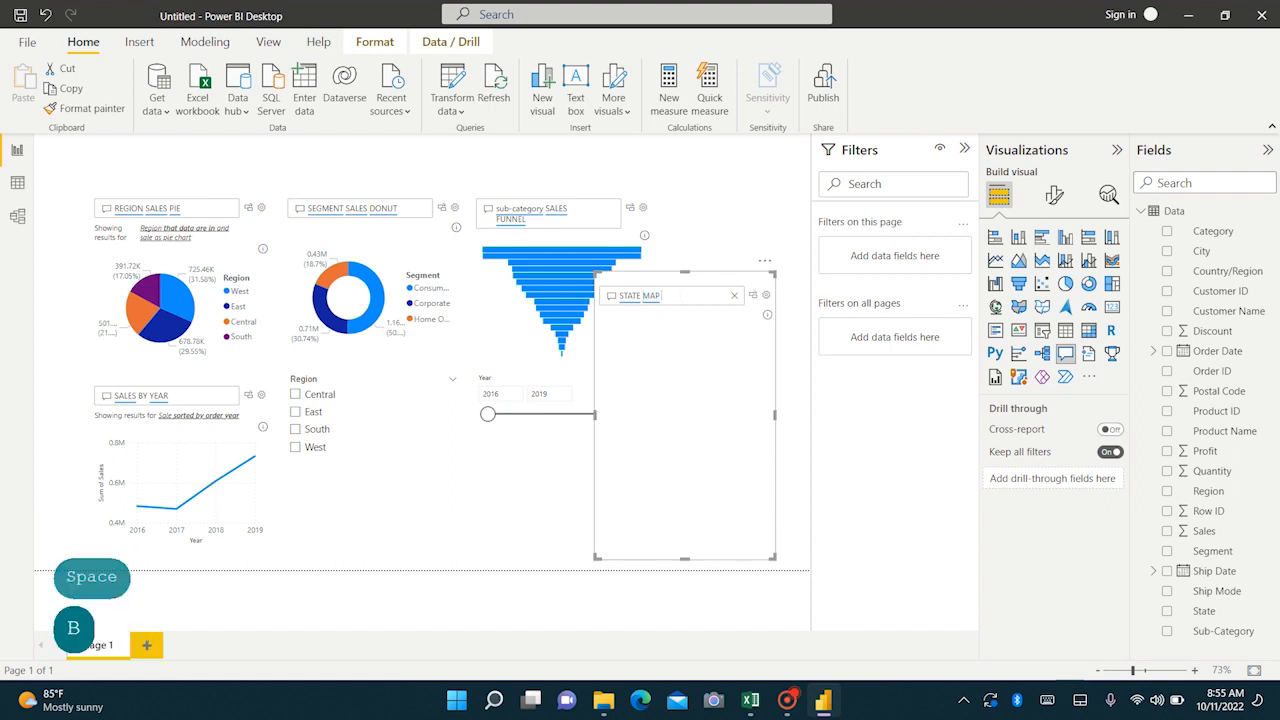
pyautogui.write('BY PROFIT')
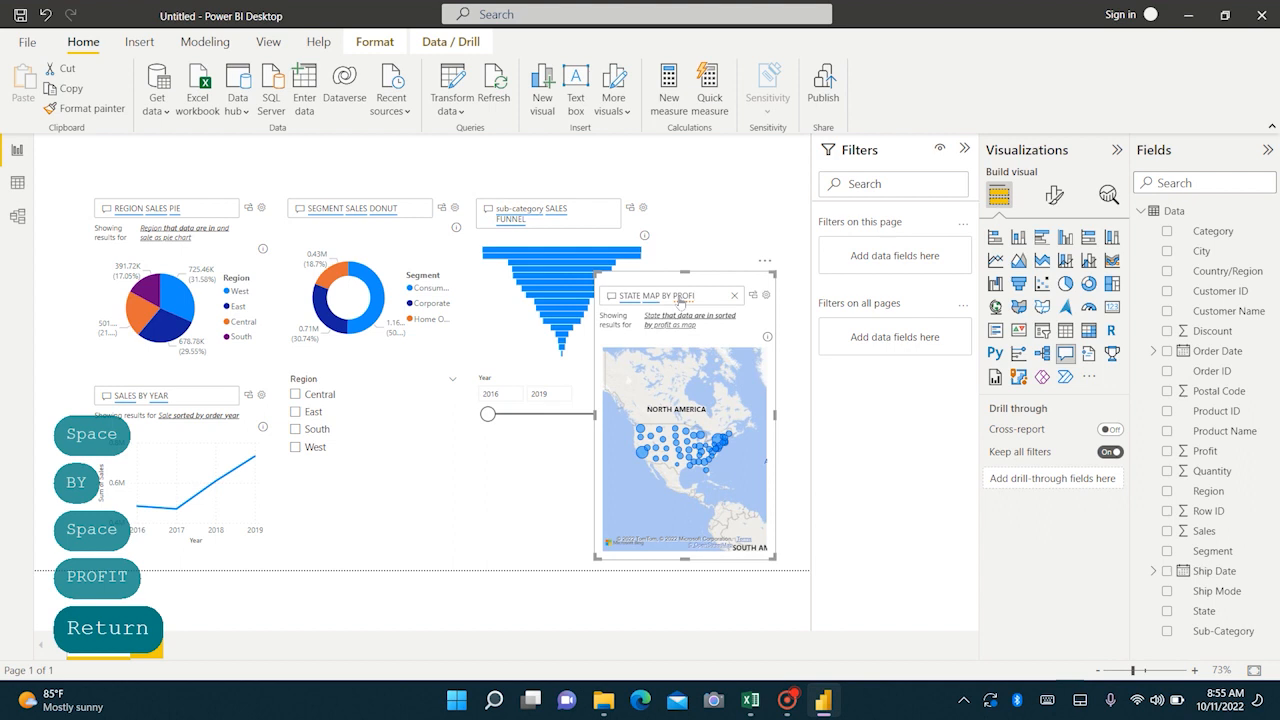
pyautogui.moveTo(748, 442)
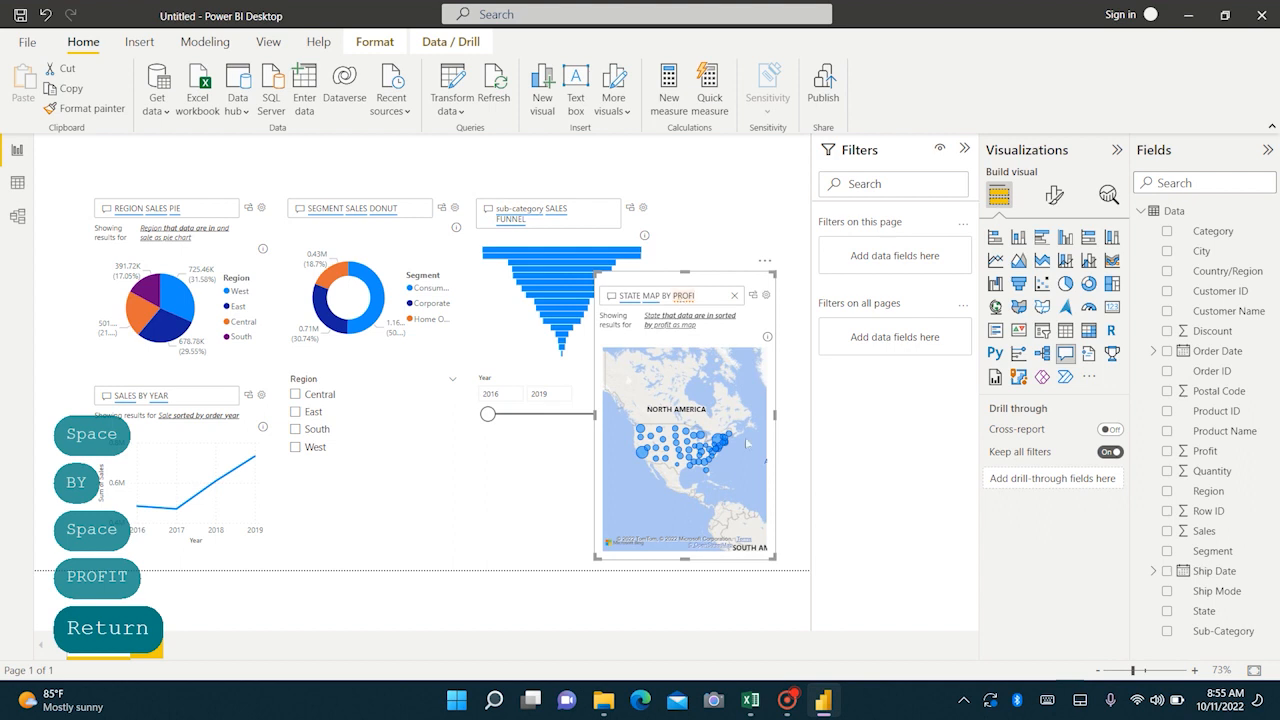
pyautogui.moveTo(728, 478)
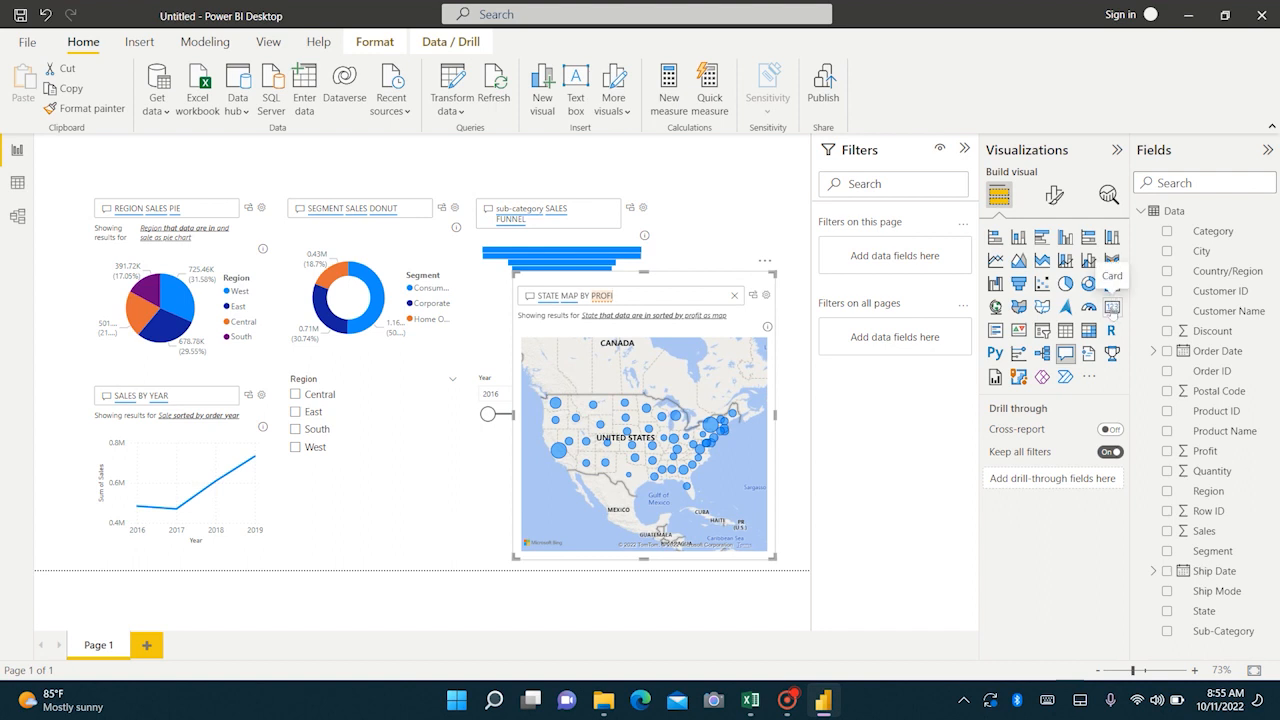
pyautogui.moveTo(148, 166)
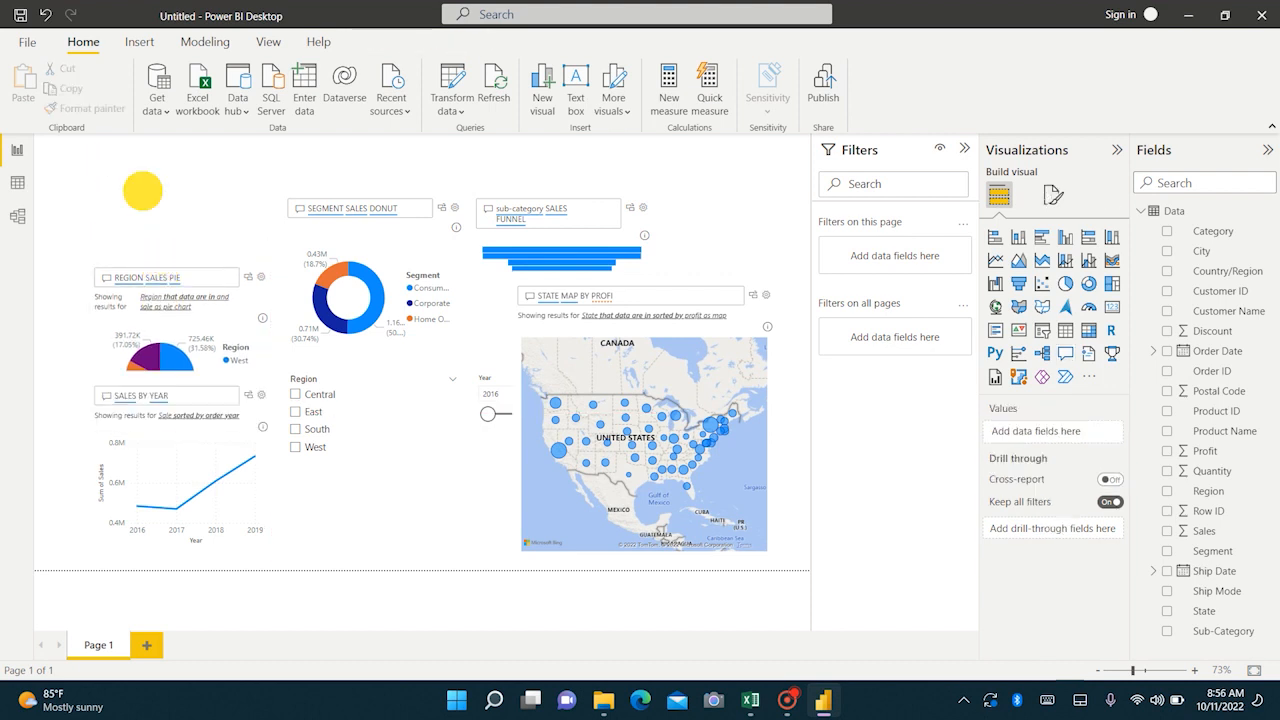
# Create a 2.30M total SALES card via Q&A and place a PROFIT card beside it.
pyautogui.click(156, 190)
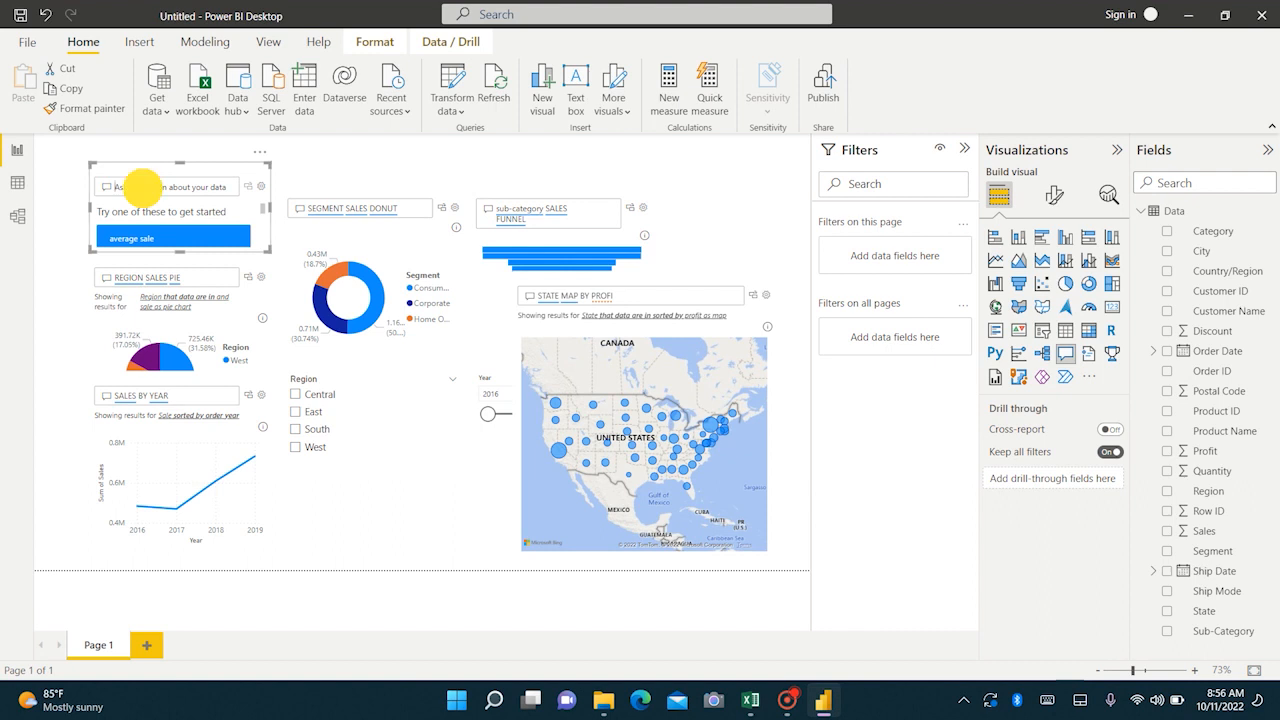
pyautogui.write('SALES')
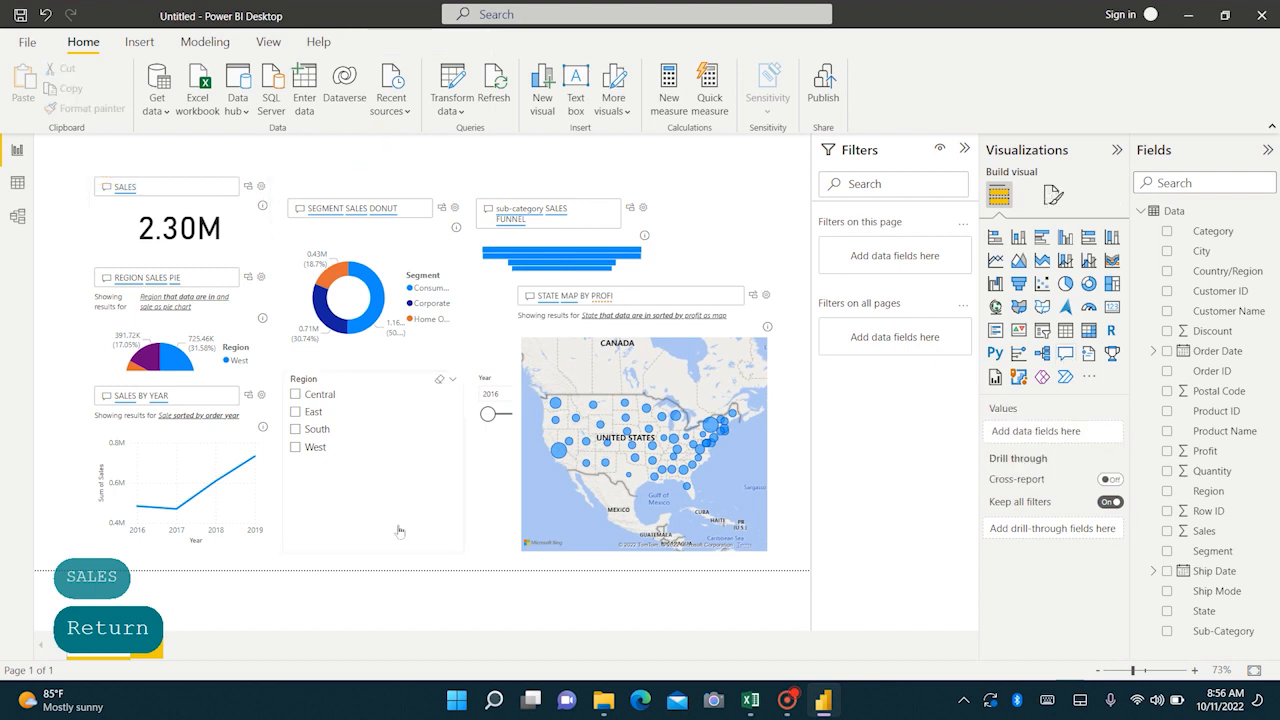
pyautogui.moveTo(370, 560)
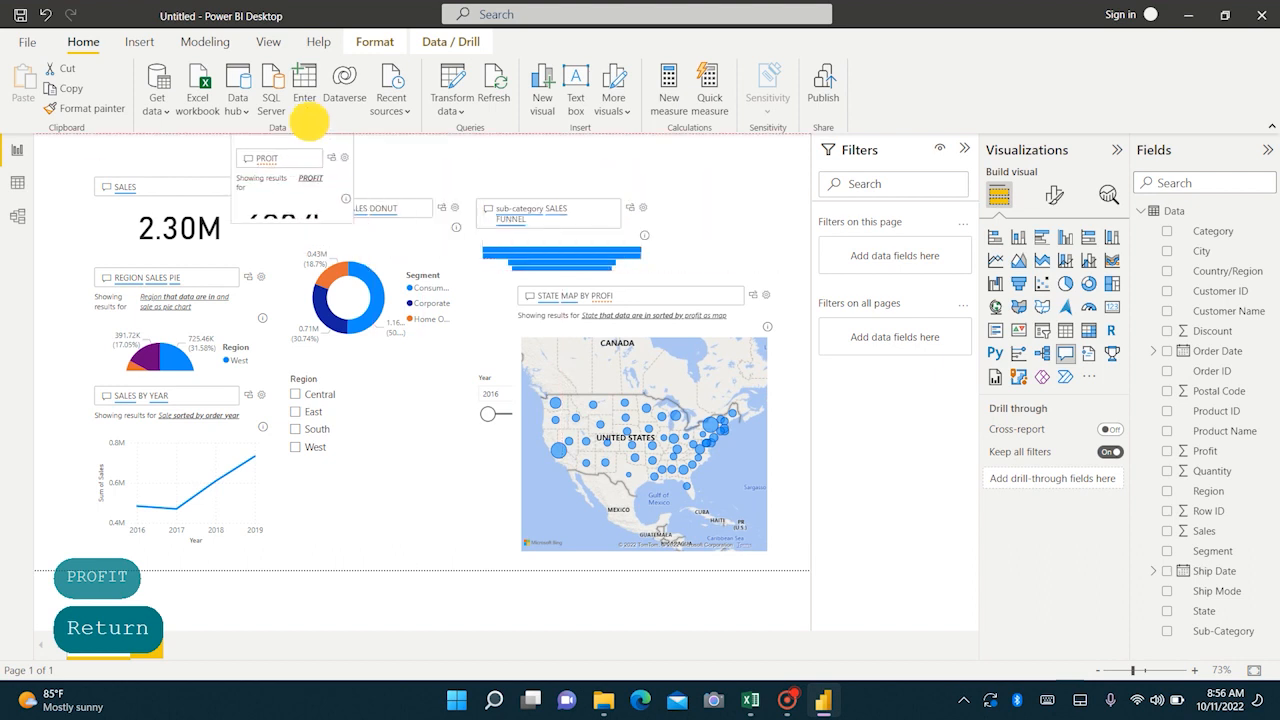
pyautogui.click(712, 232)
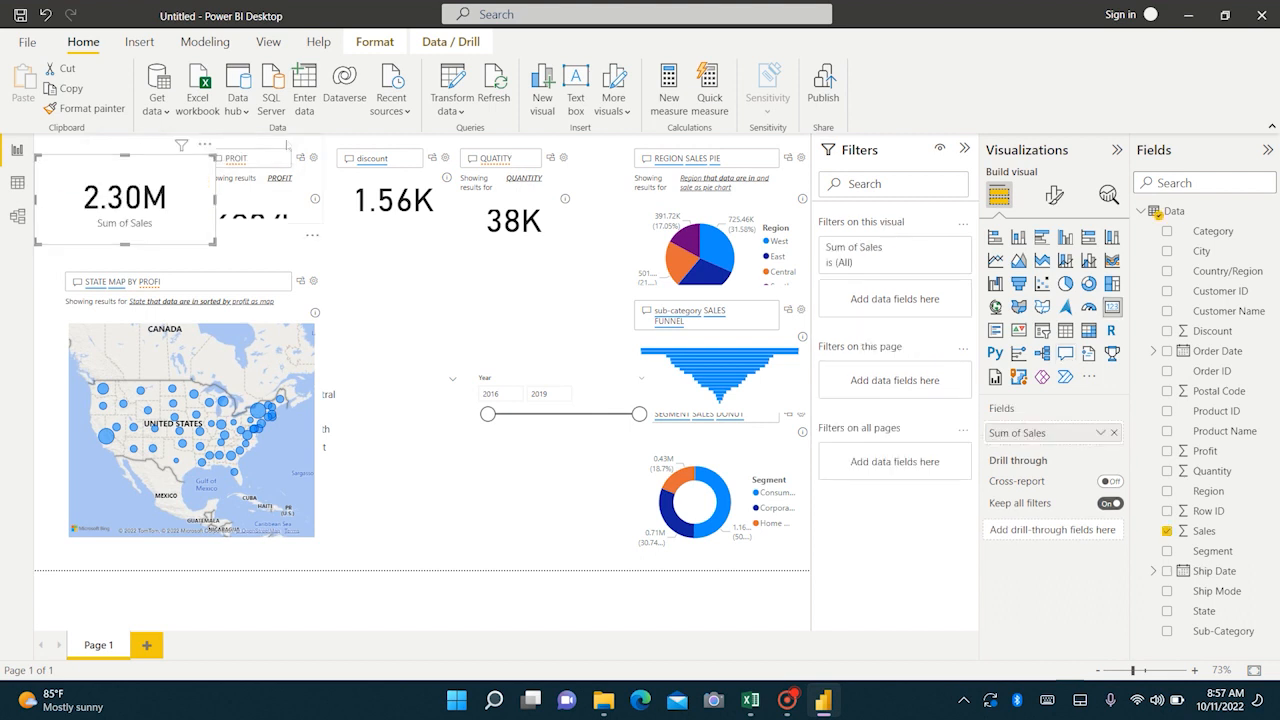
pyautogui.moveTo(300, 158)
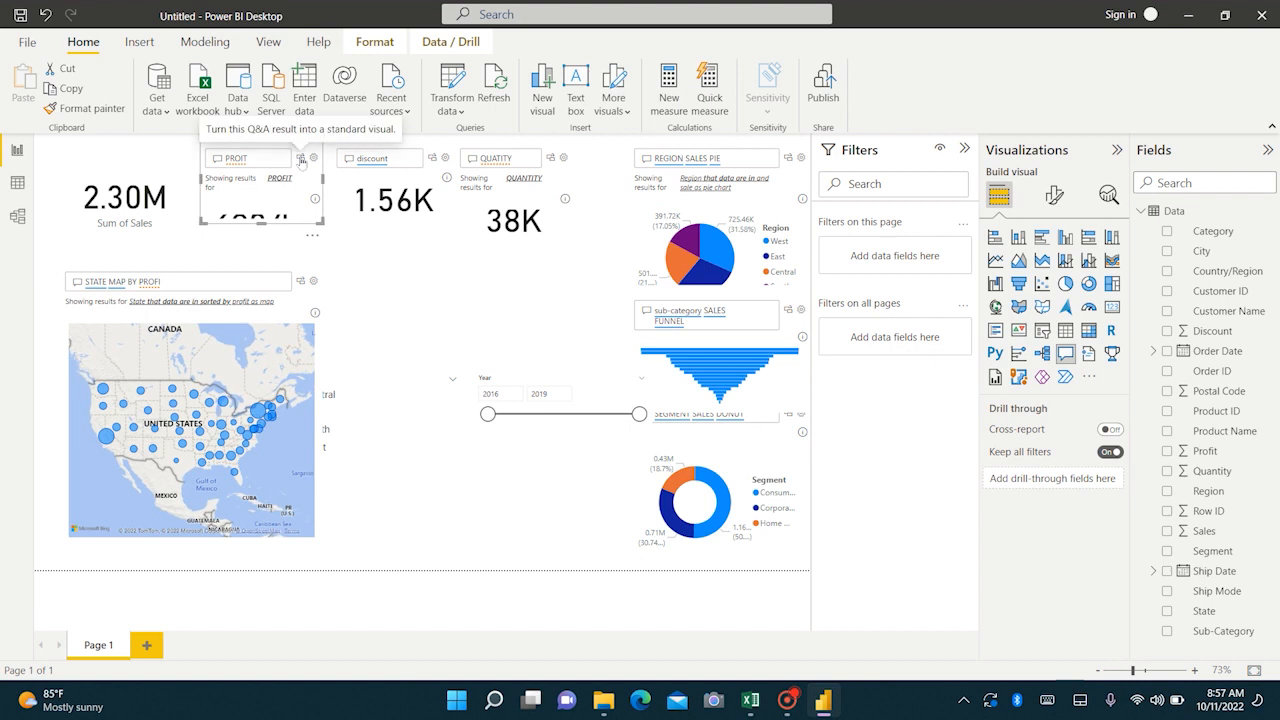
# Turn the profit card and sub-category funnel into standard visuals and select the year slicer.
pyautogui.click(302, 158)
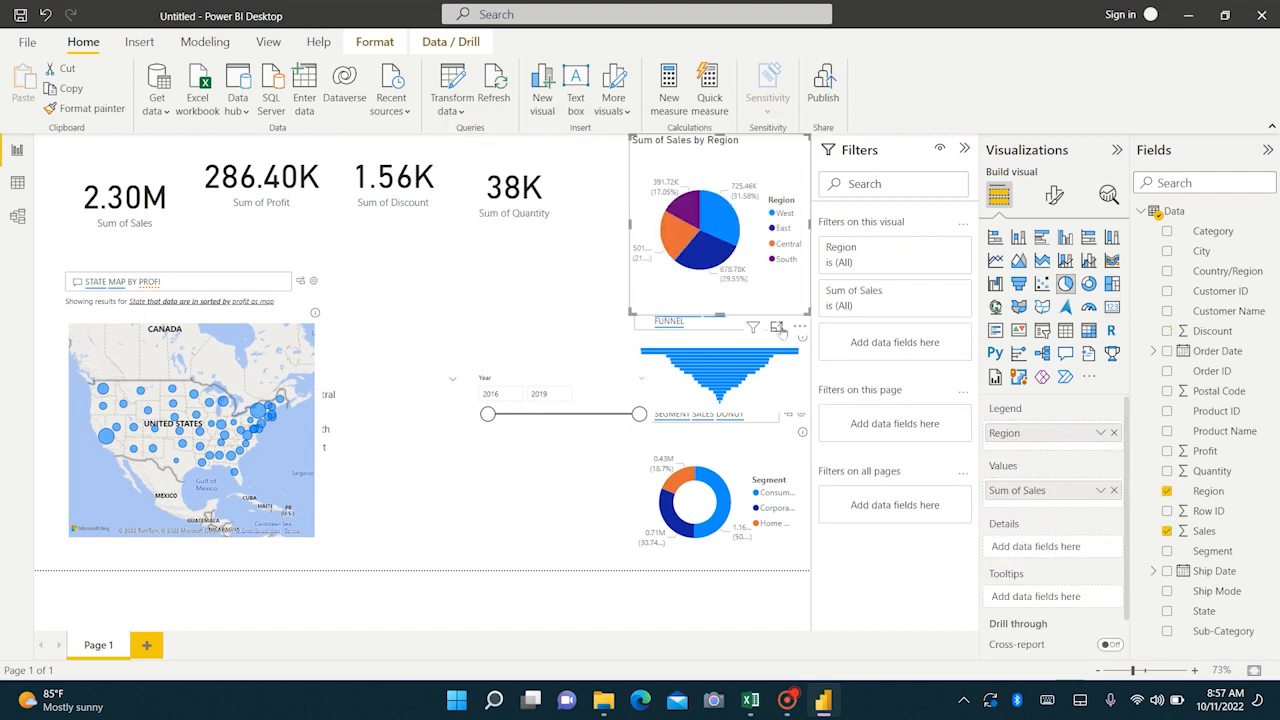
pyautogui.click(716, 370)
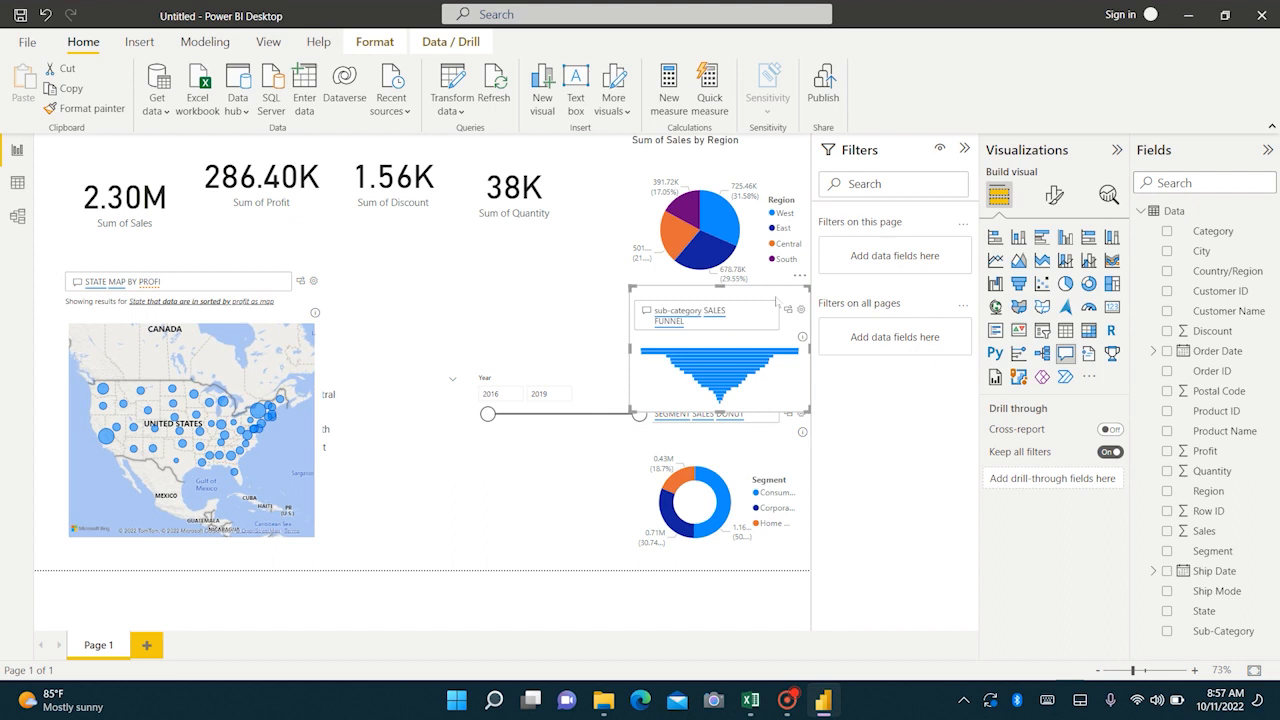
pyautogui.click(718, 350)
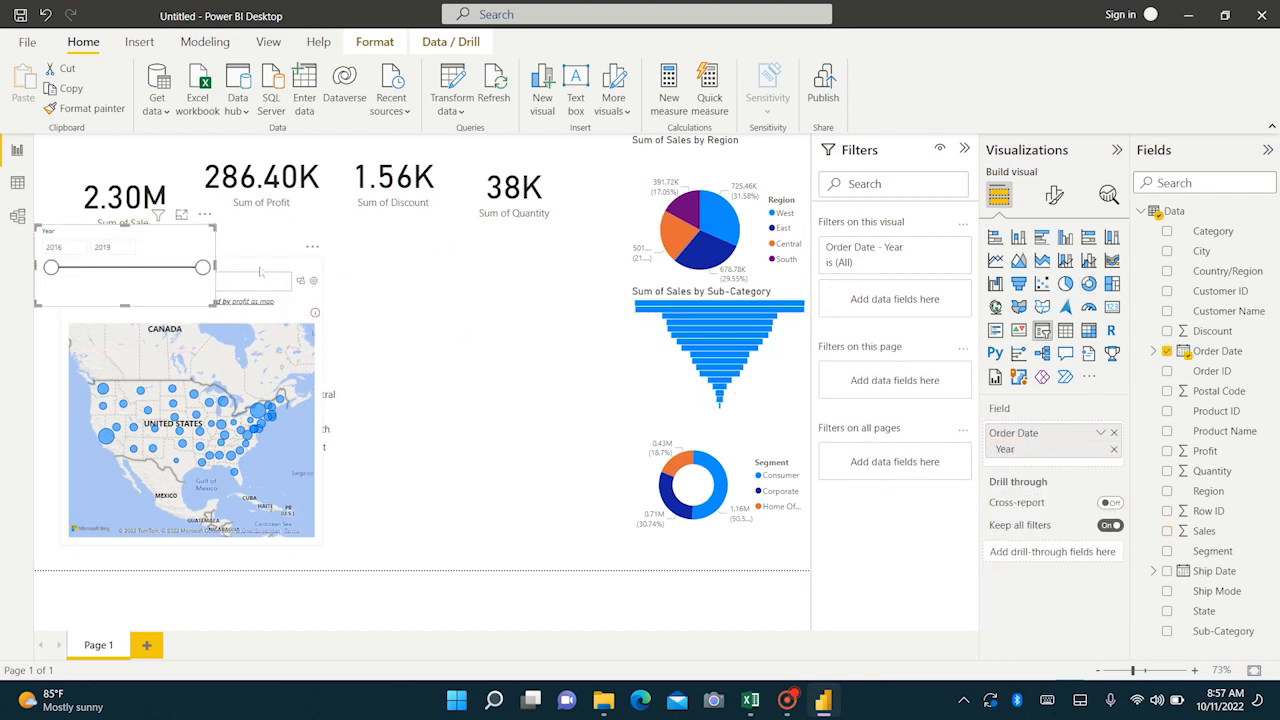
pyautogui.click(190, 430)
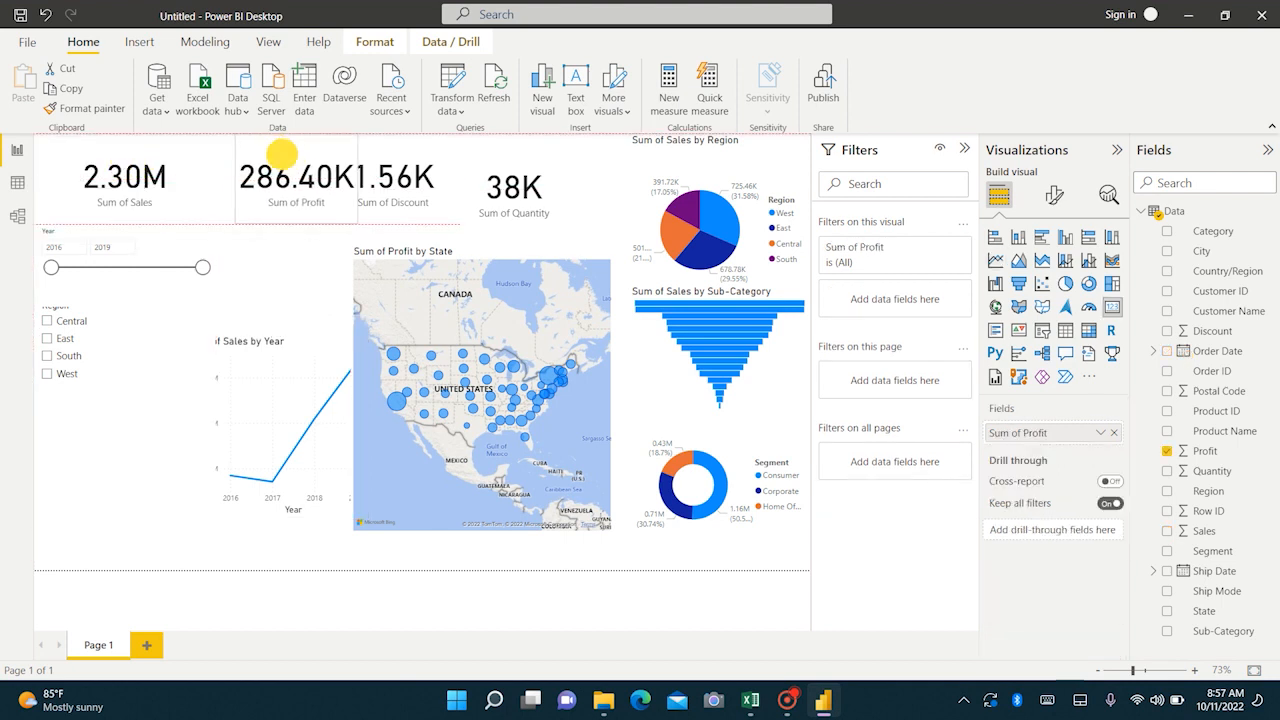
# Place the 38K Sum of Quantity card beside the Discount card as the fourth KPI.
pyautogui.click(436, 180)
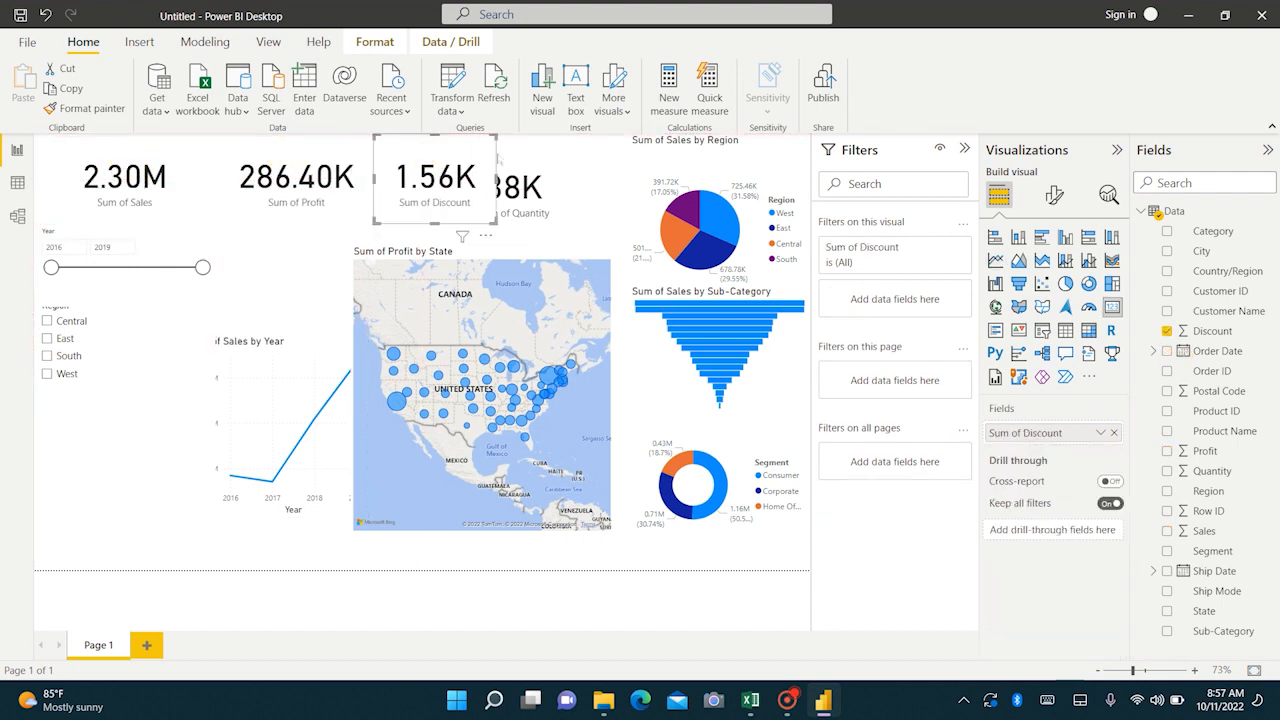
pyautogui.click(540, 184)
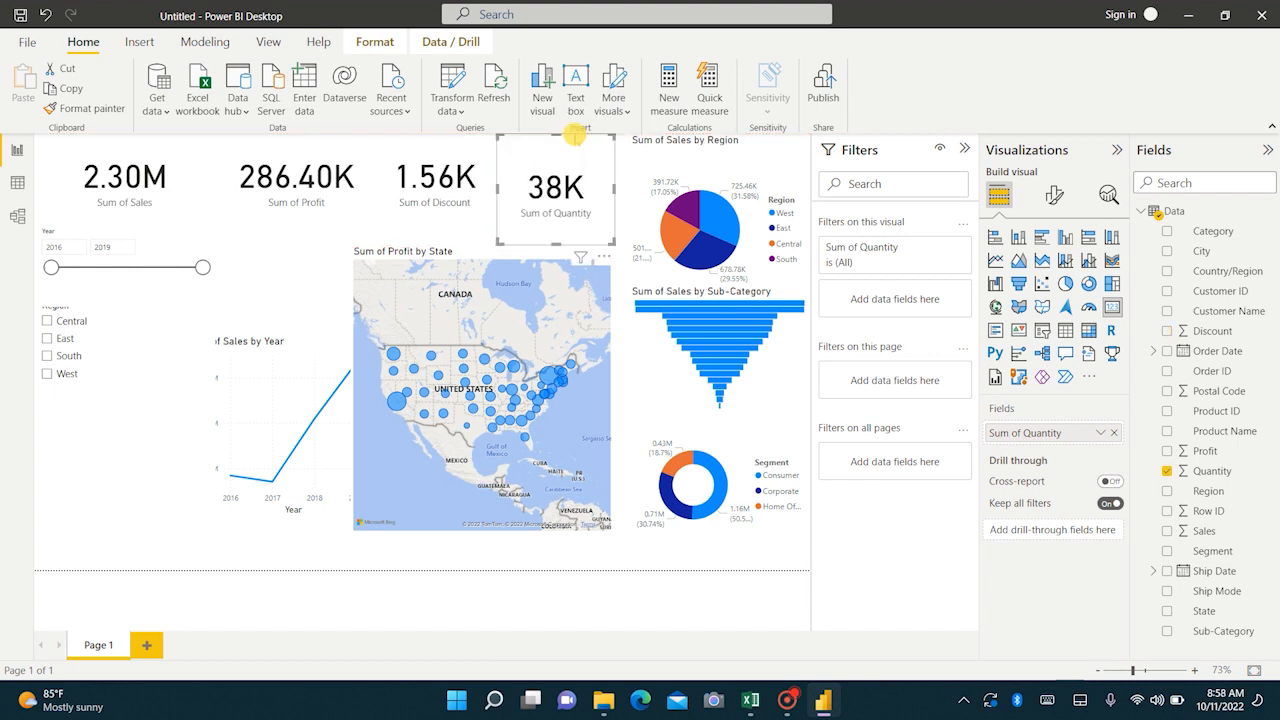
pyautogui.moveTo(556, 228)
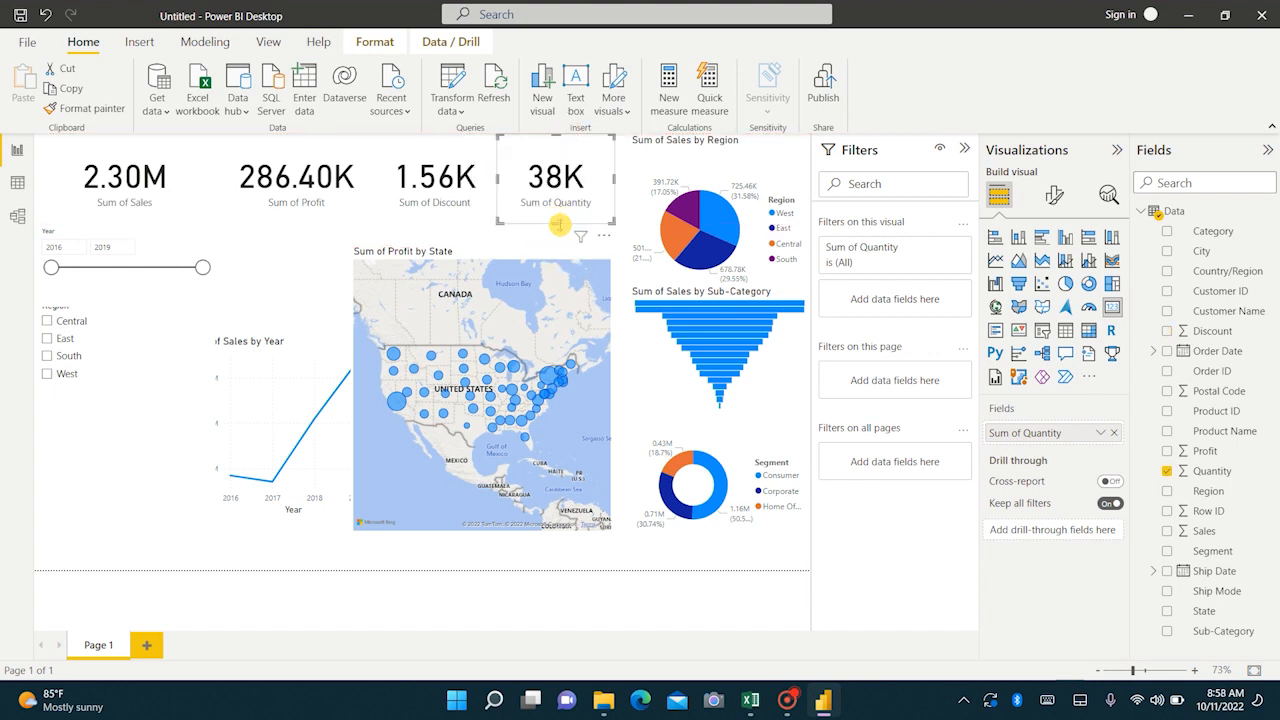
pyautogui.click(160, 178)
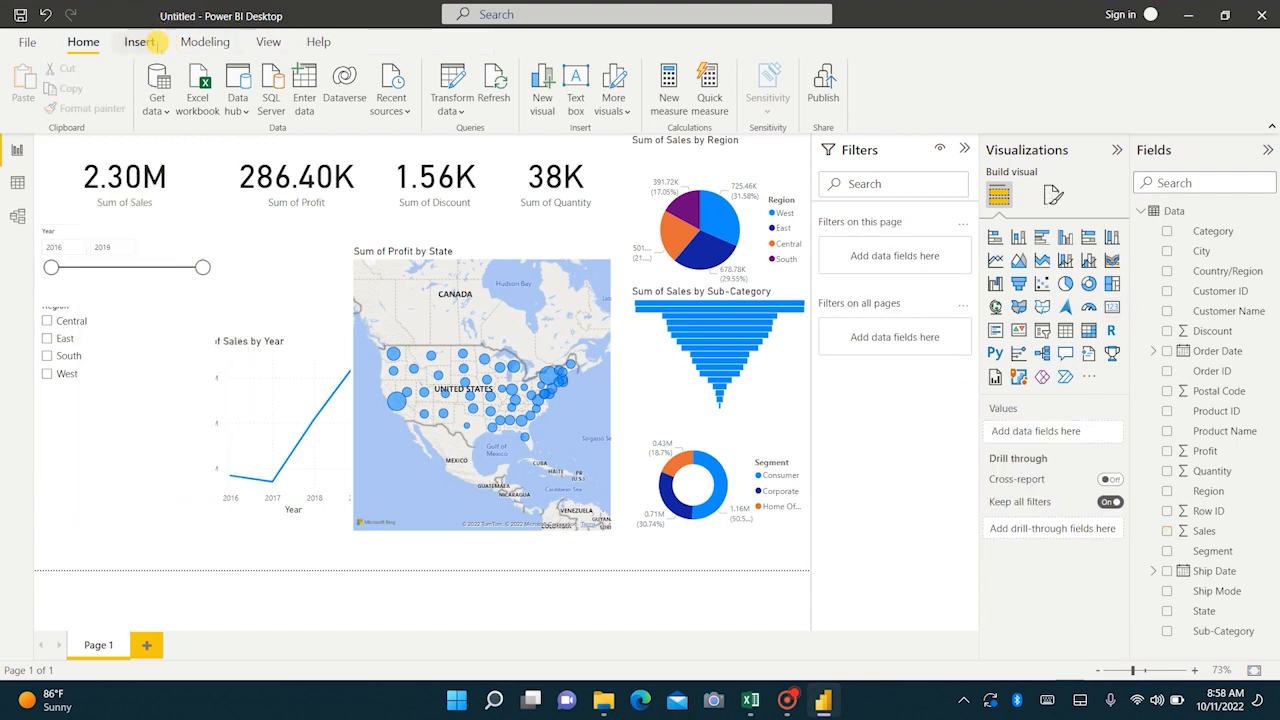
# Insert the Logo_Power BI image at the top-left of the report.
pyautogui.click(132, 42)
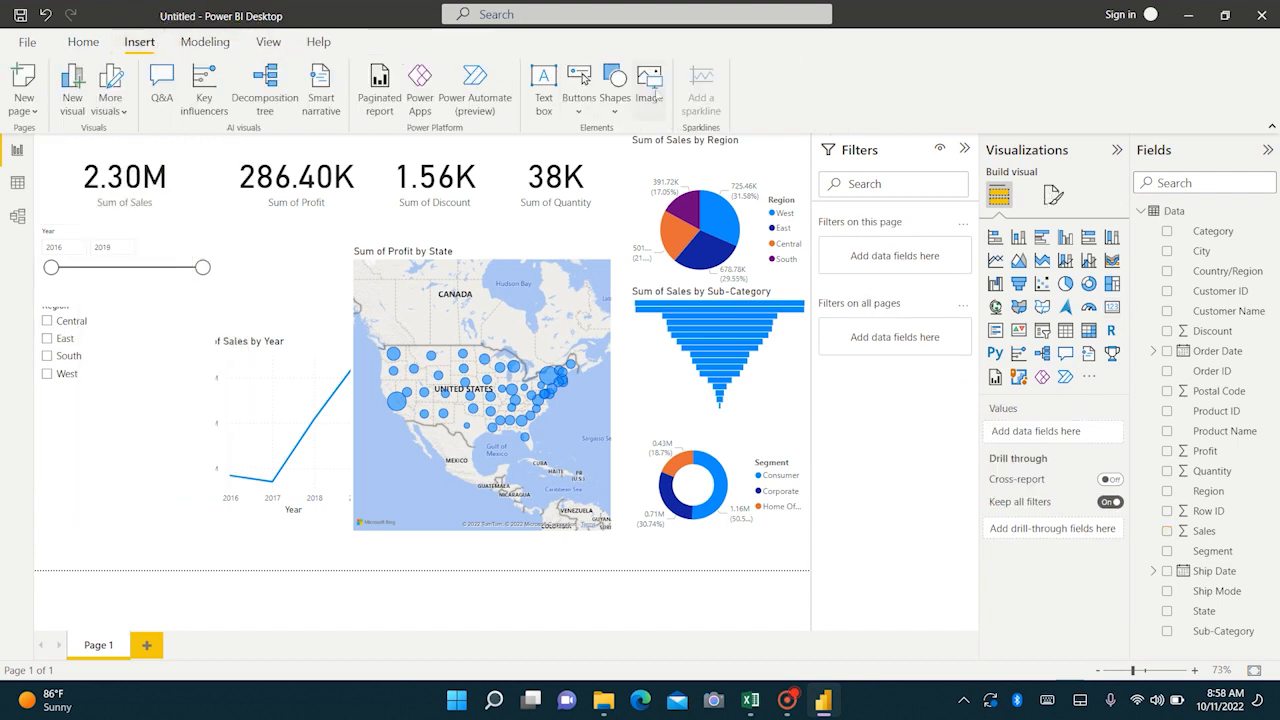
pyautogui.click(648, 80)
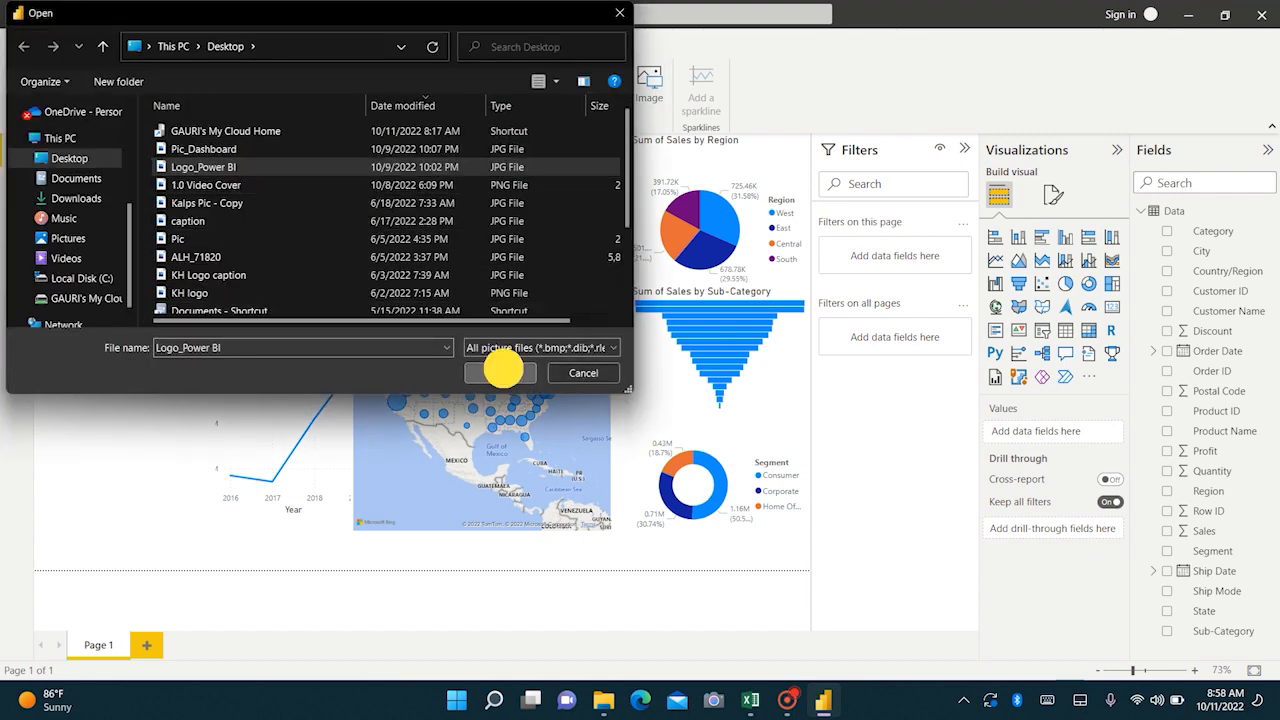
pyautogui.click(500, 372)
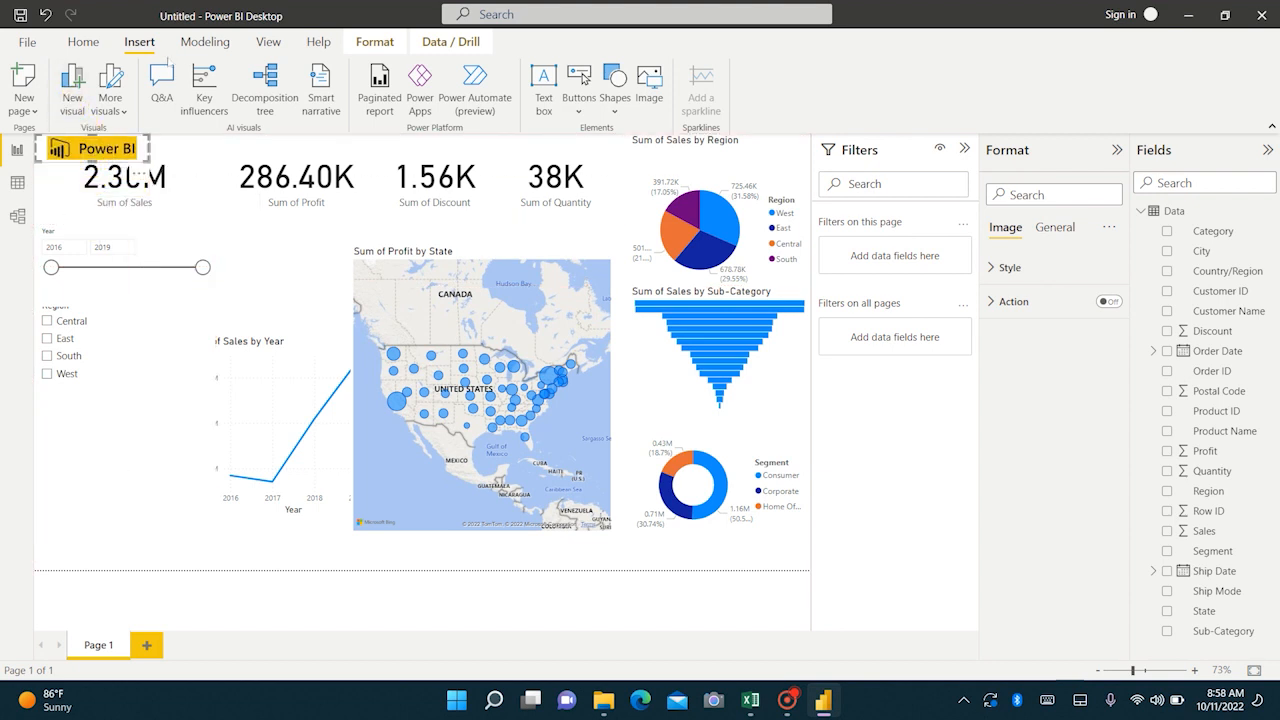
# Add an empty text box for the report title and start writing in it.
pyautogui.click(544, 80)
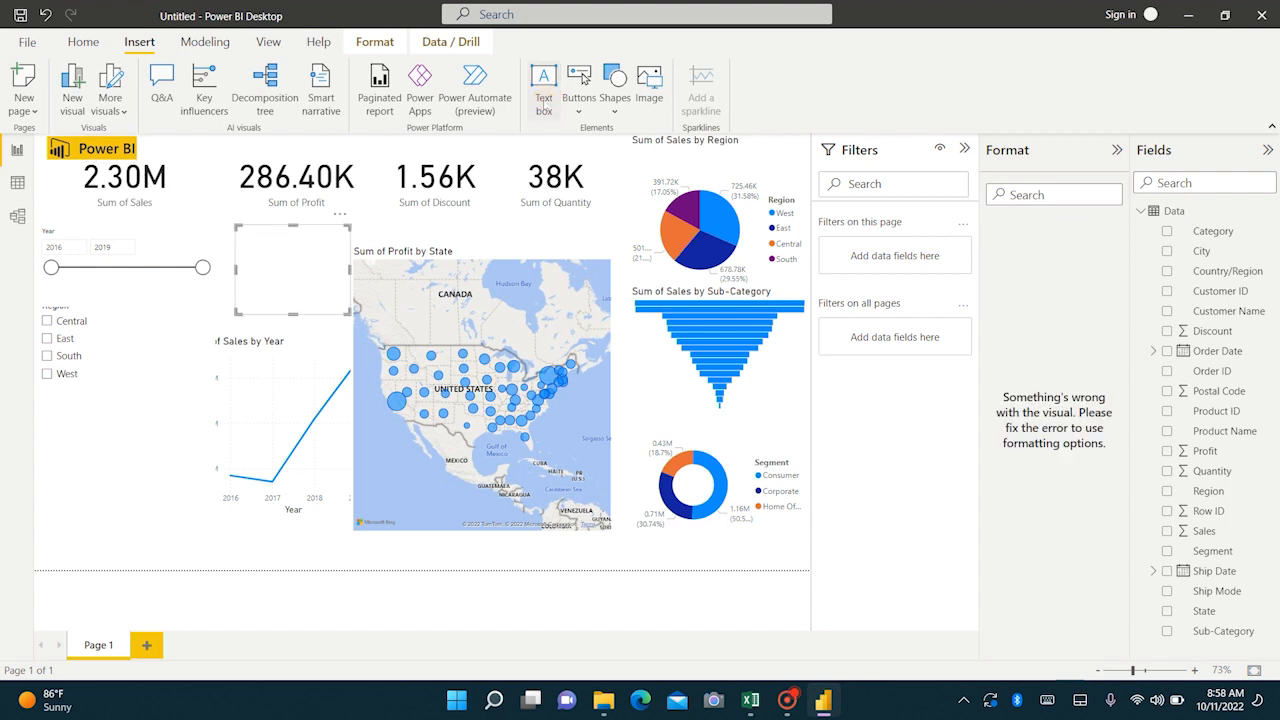
pyautogui.click(290, 284)
pyautogui.write('XYZ PVT. LTD. PERFORMANCE')
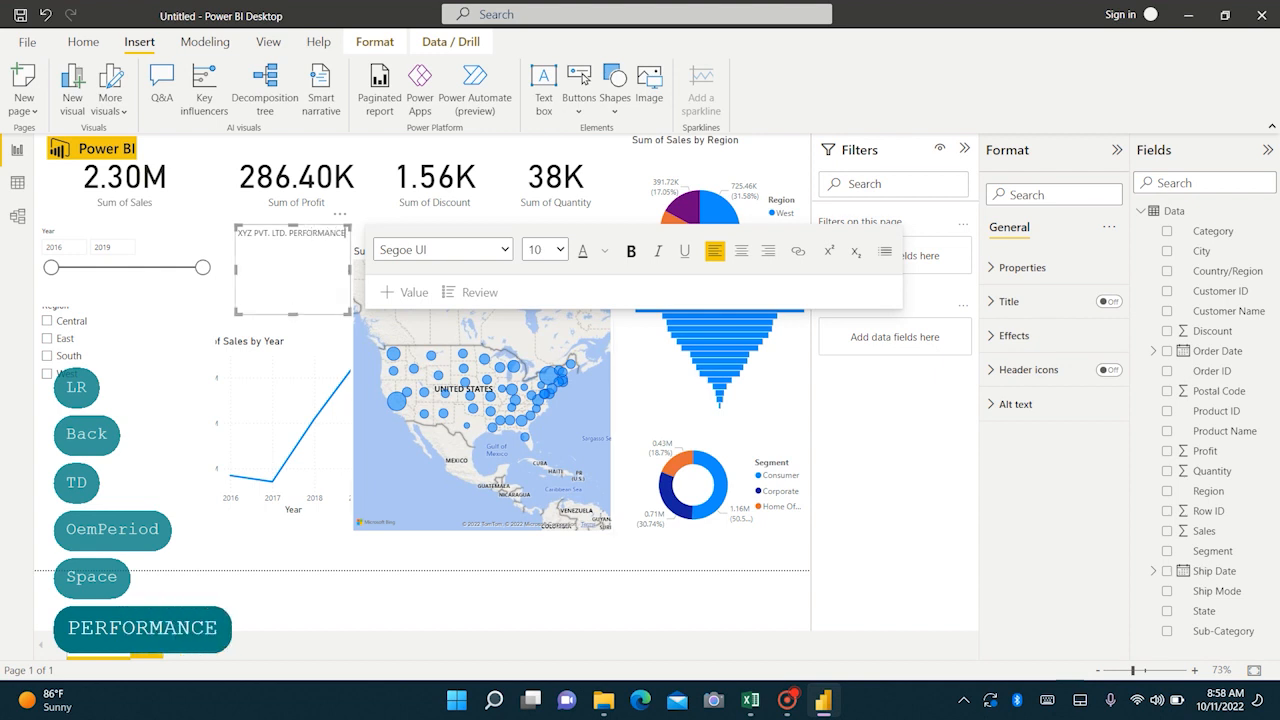
# Make the title 'XYZ PVT. LTD. PERFORMANCE' bold in Cambria Math.
pyautogui.click(568, 248)
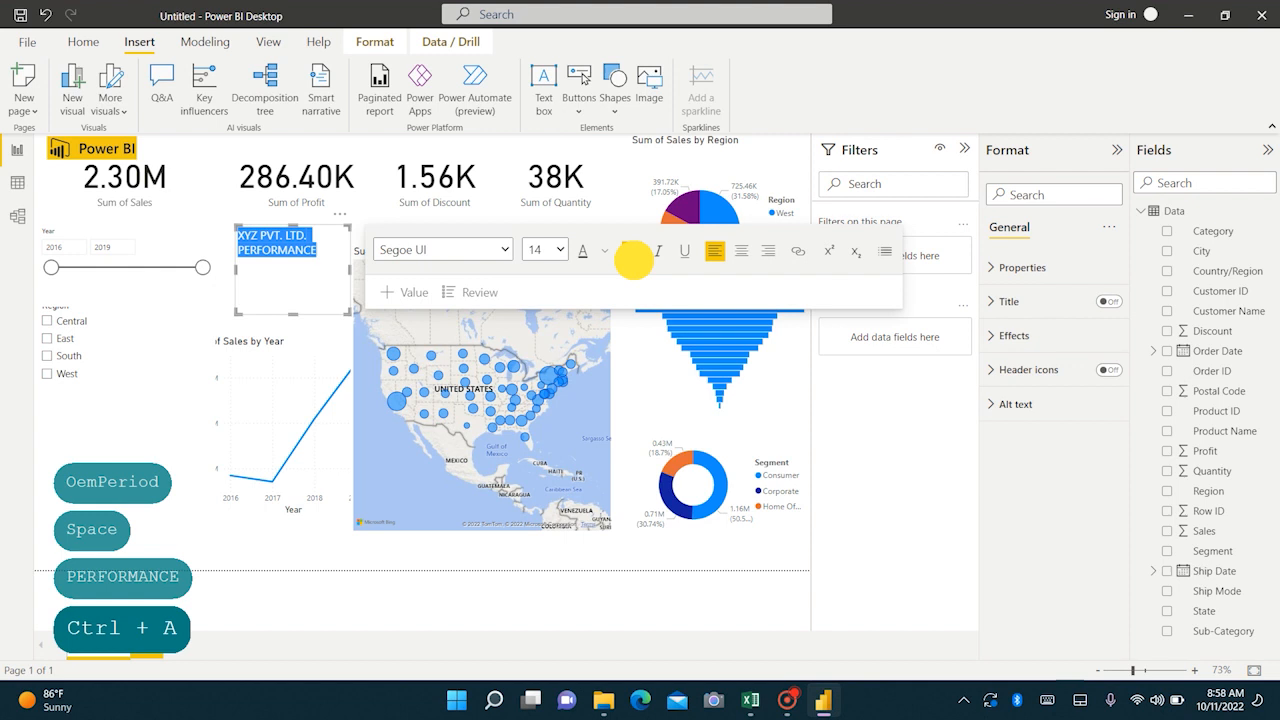
pyautogui.click(496, 248)
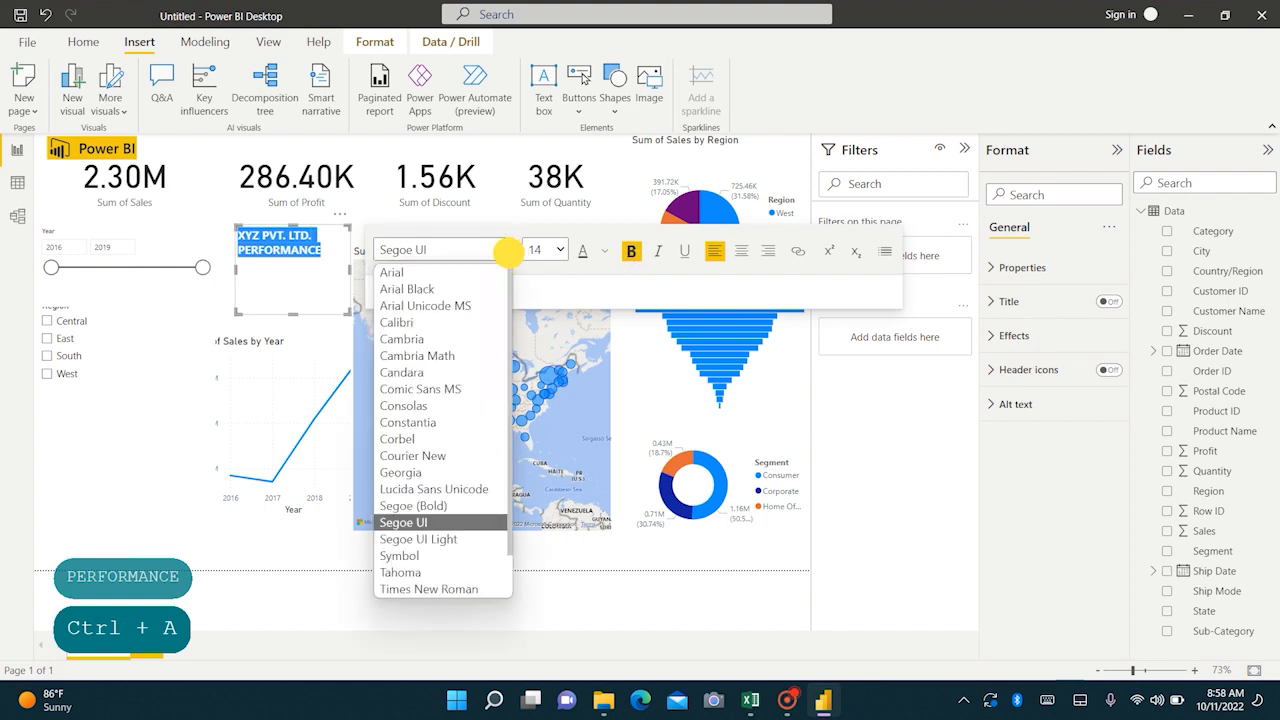
pyautogui.click(416, 356)
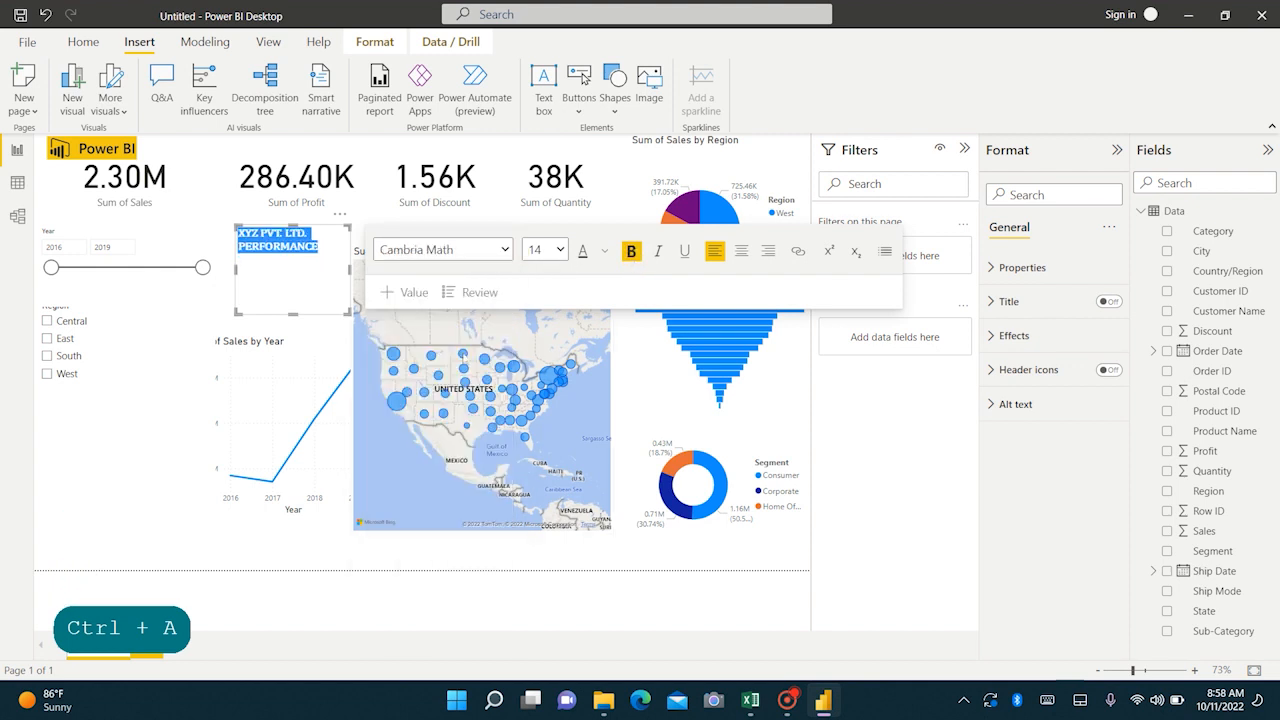
pyautogui.click(560, 248)
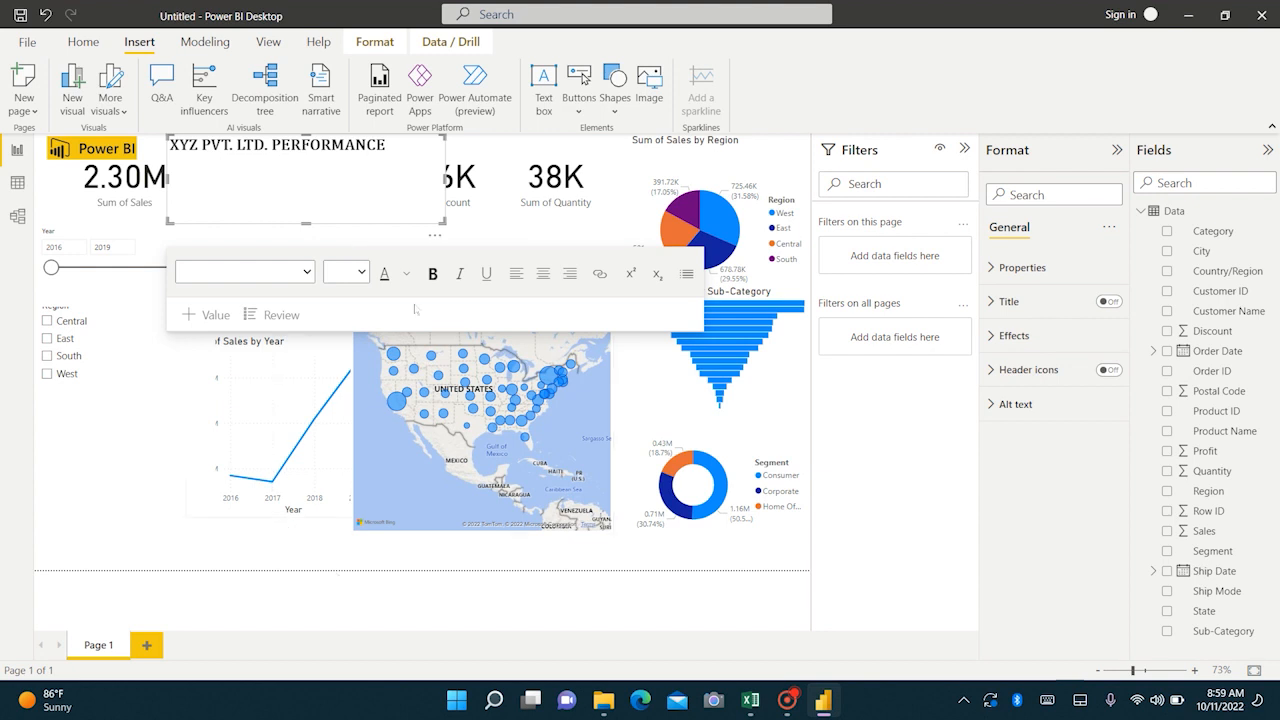
pyautogui.moveTo(336, 550)
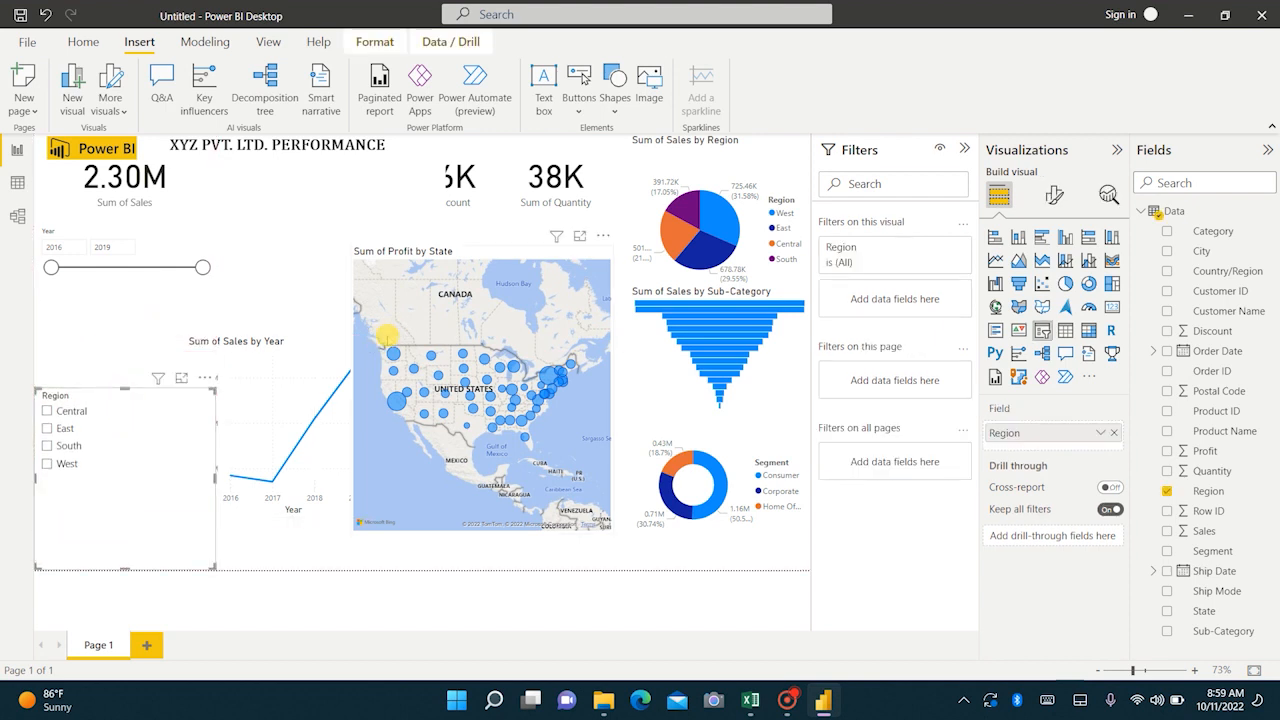
# Move the Region slicer lower left, shrink the year slicer and enlarge the Sales by Year line chart.
pyautogui.click(480, 400)
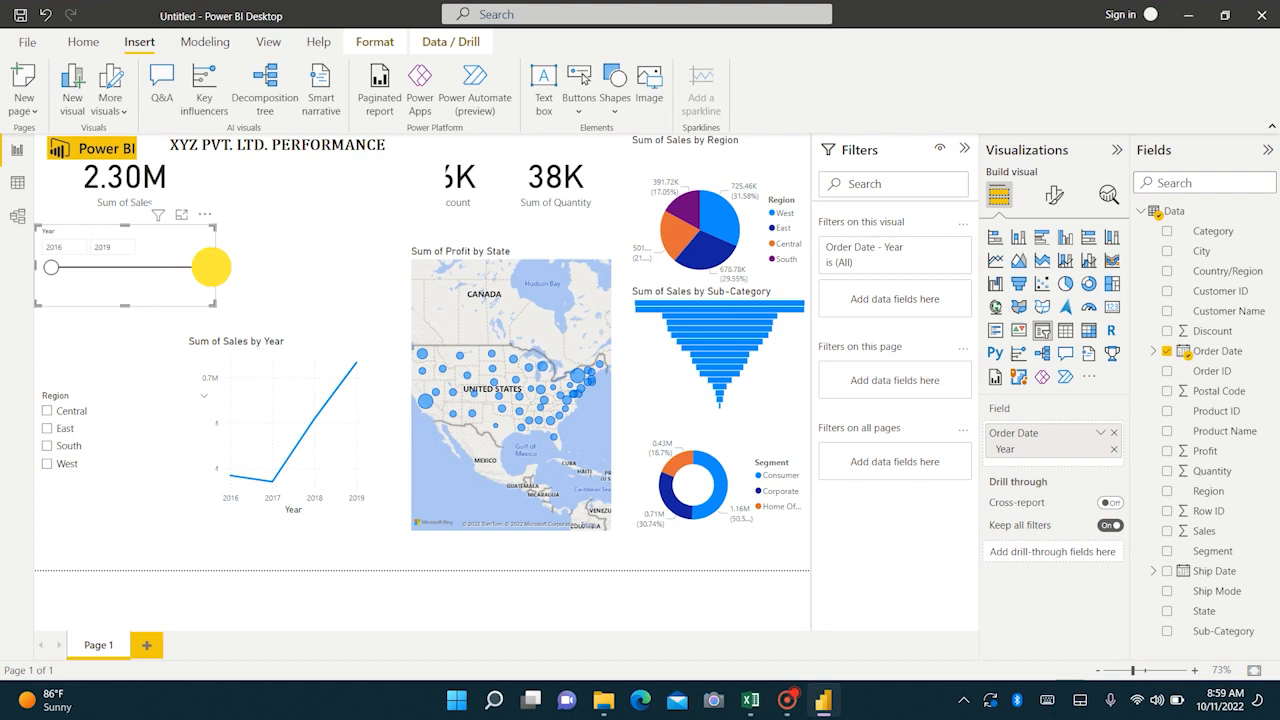
pyautogui.moveTo(210, 268); pyautogui.dragTo(124, 300)
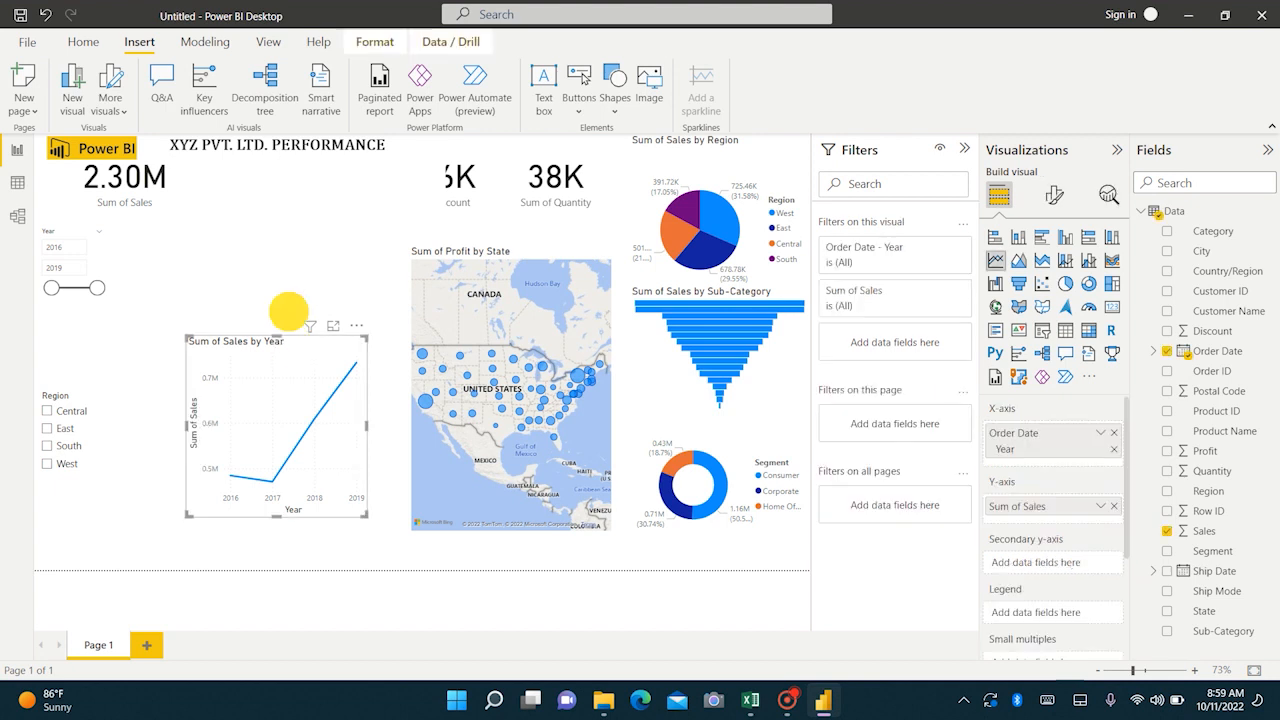
pyautogui.moveTo(288, 308); pyautogui.dragTo(360, 460)
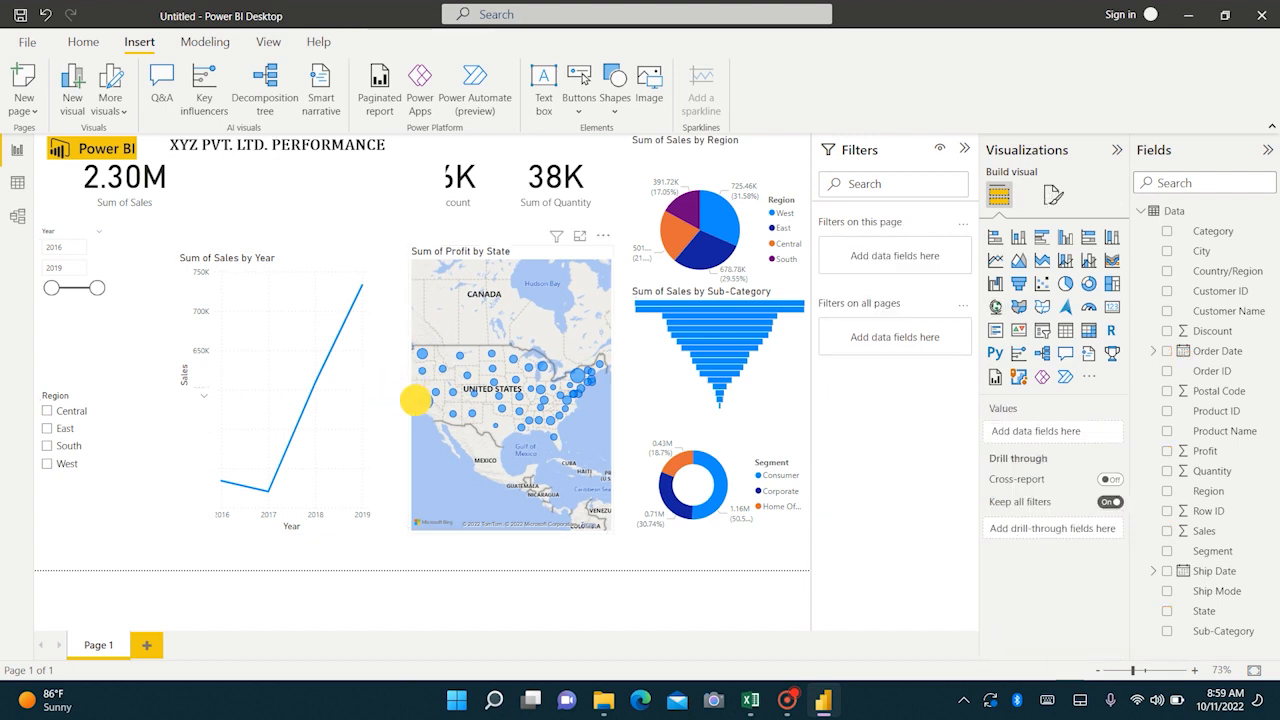
# Place the Profit by State map beside the chart and set the company title font size to 20.
pyautogui.click(504, 390)
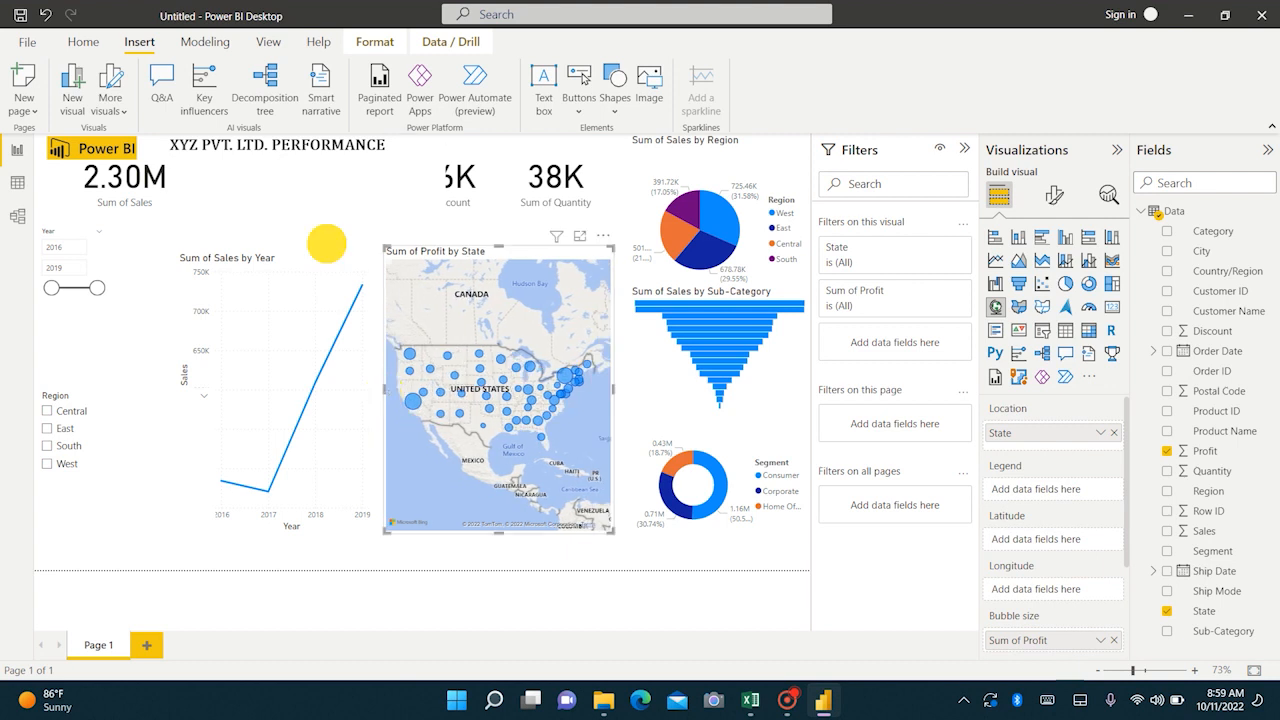
pyautogui.click(280, 144)
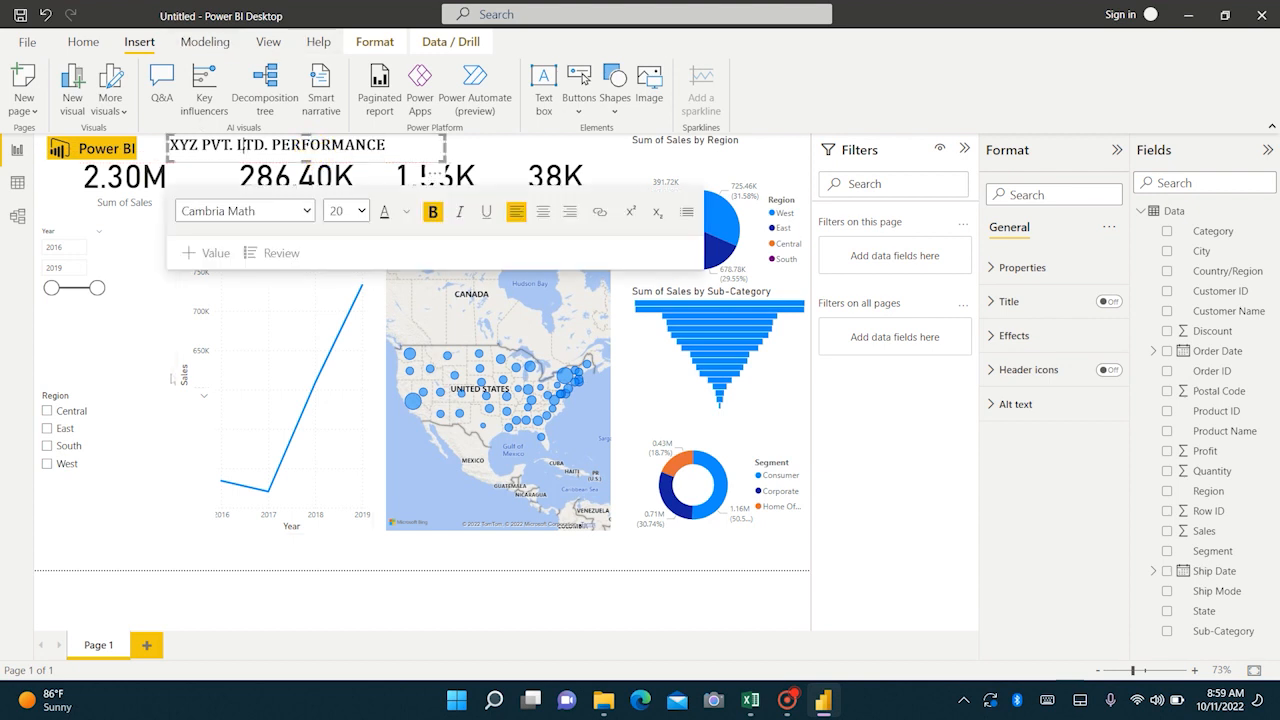
pyautogui.click(264, 42)
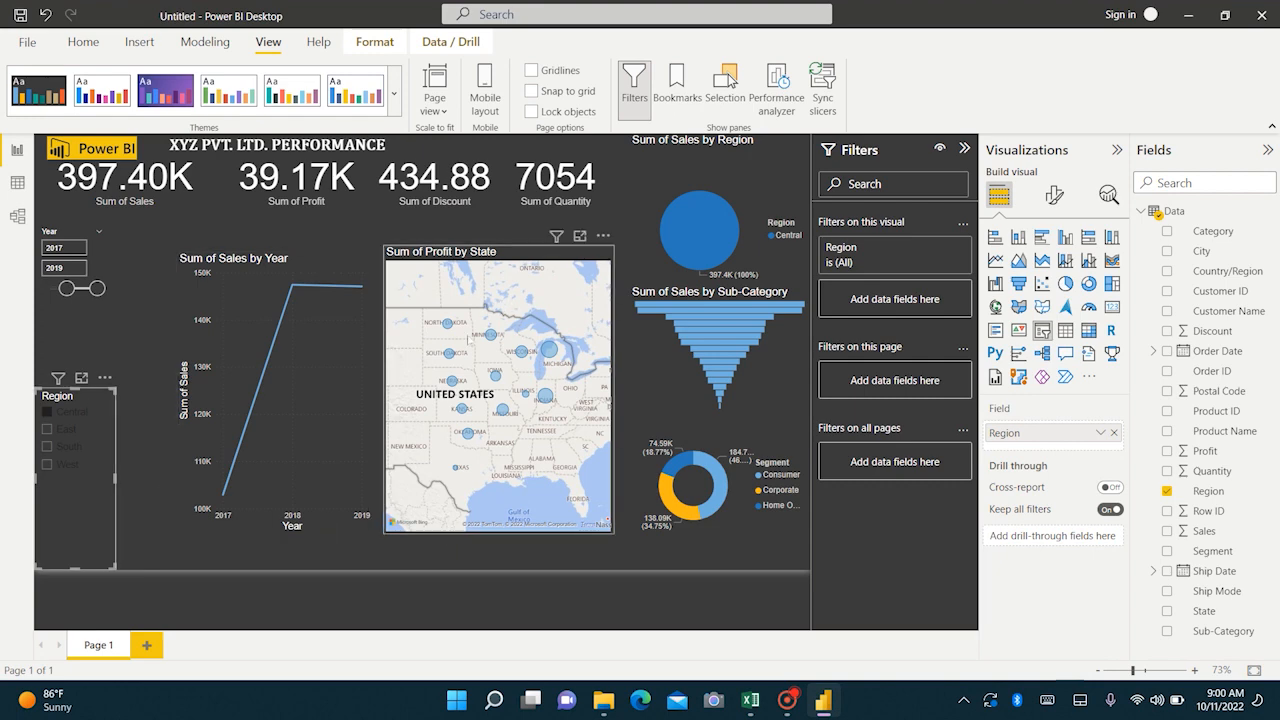
pyautogui.moveTo(664, 164)
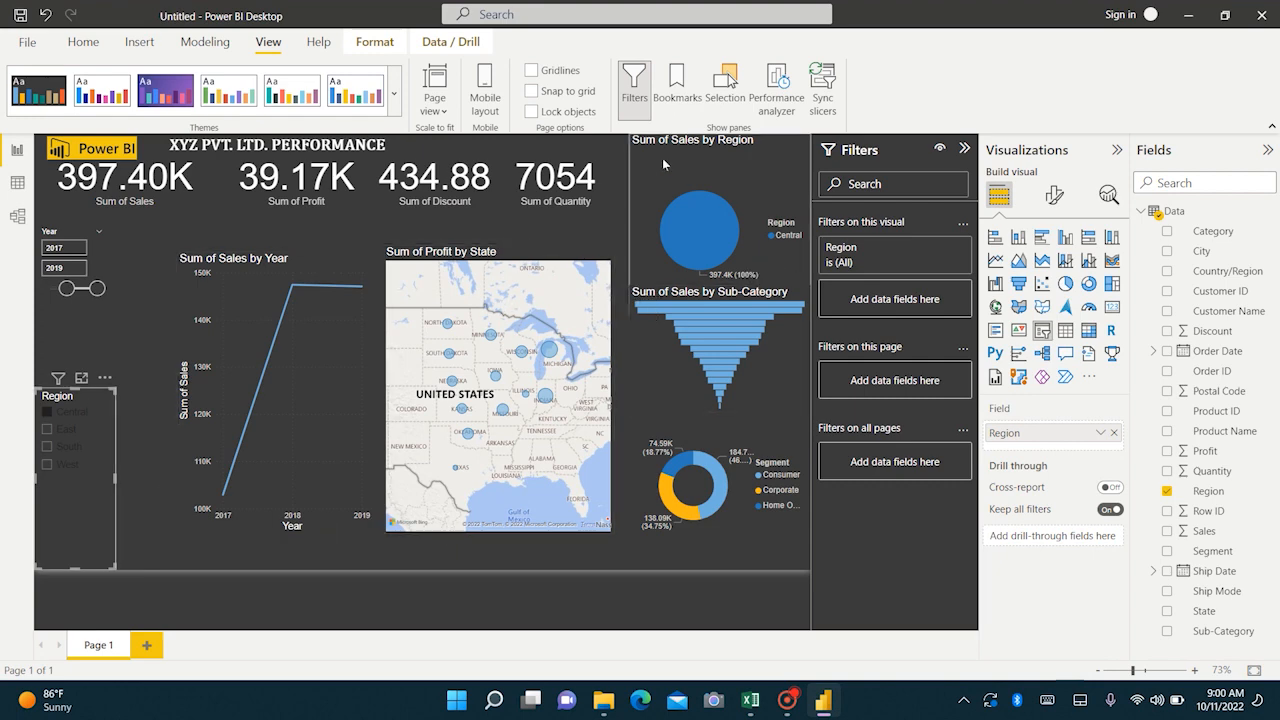
pyautogui.moveTo(660, 244)
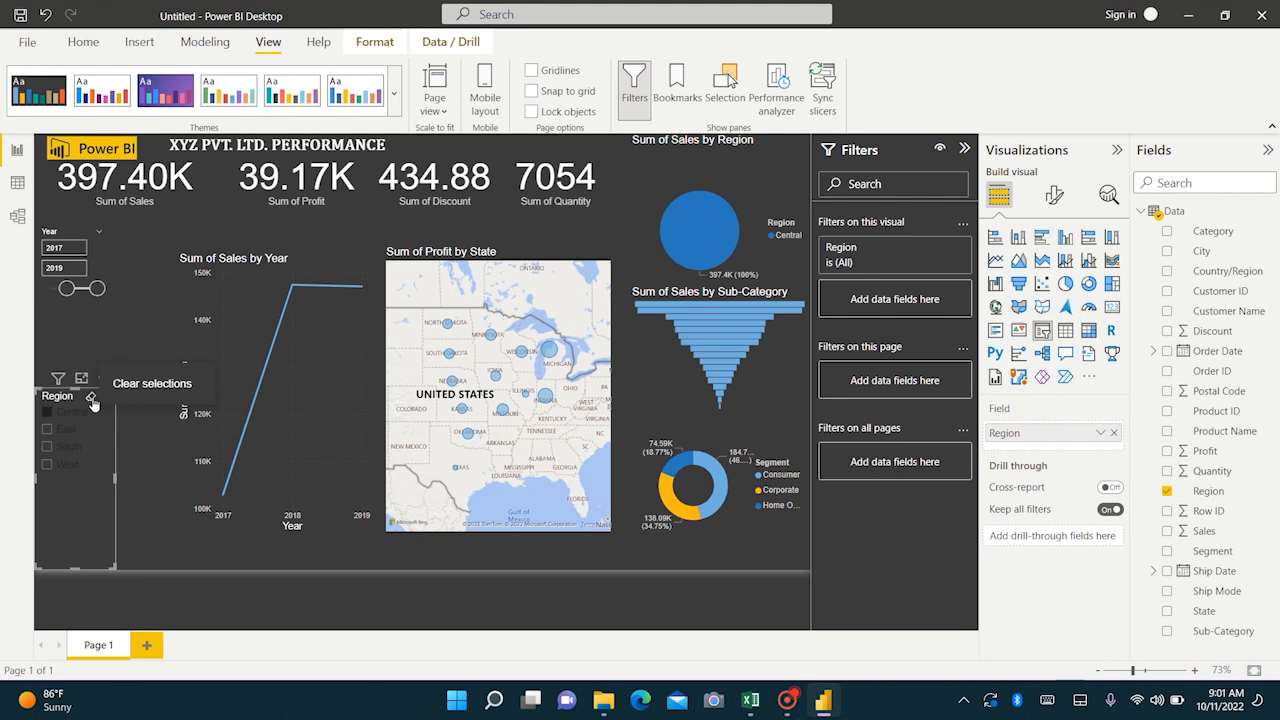
pyautogui.moveTo(90, 398)
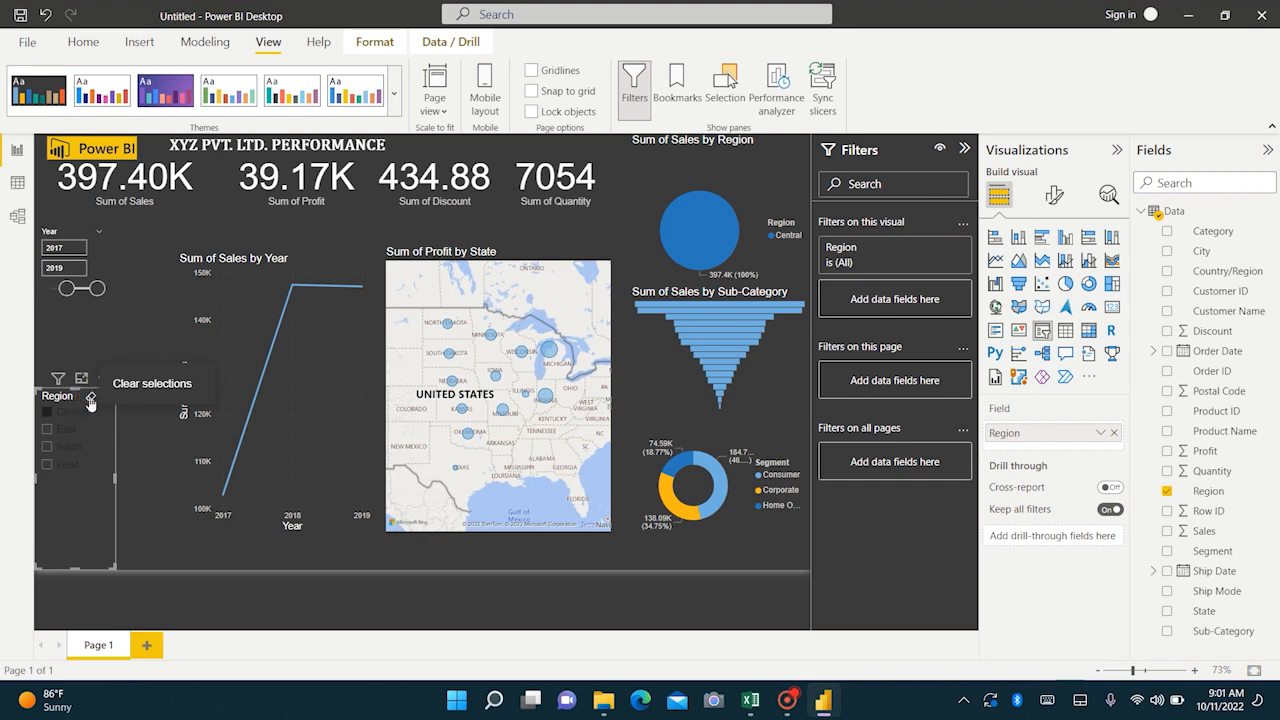